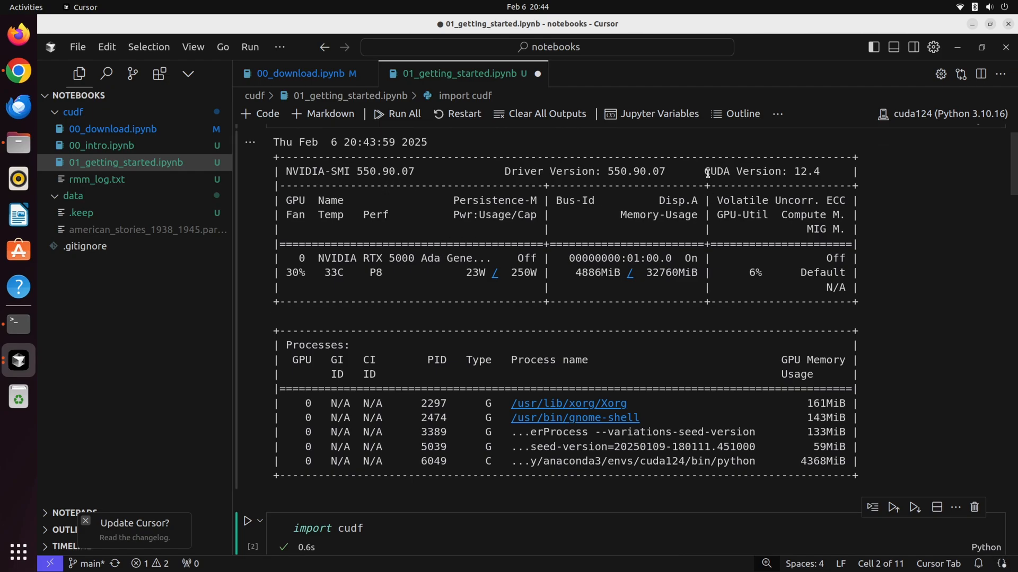
# Highlight the 32760MiB GPU memory total, then open the 00_download.ipynb notebook.
pyautogui.doubleClick(766, 171)
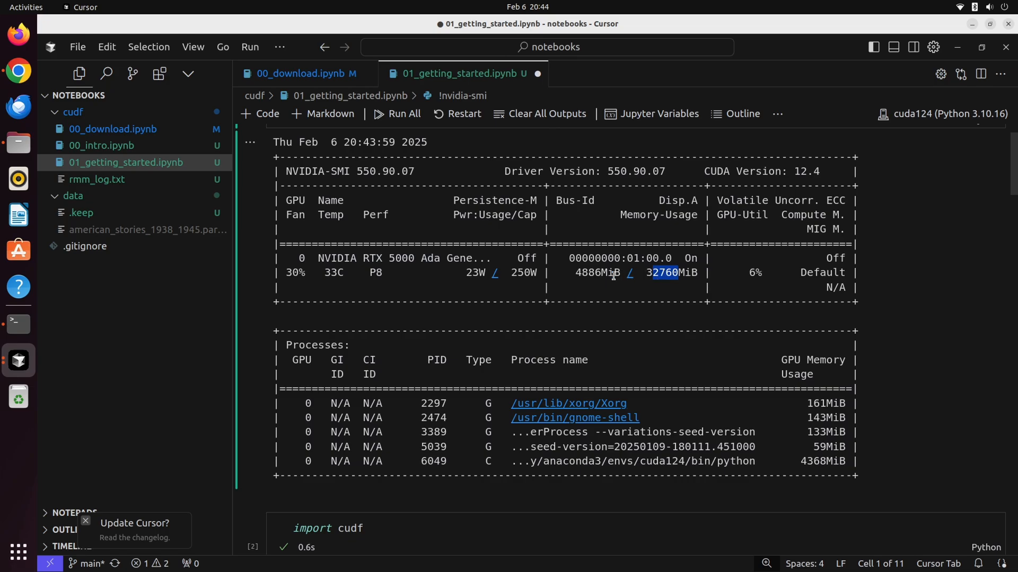
pyautogui.moveTo(500, 257)
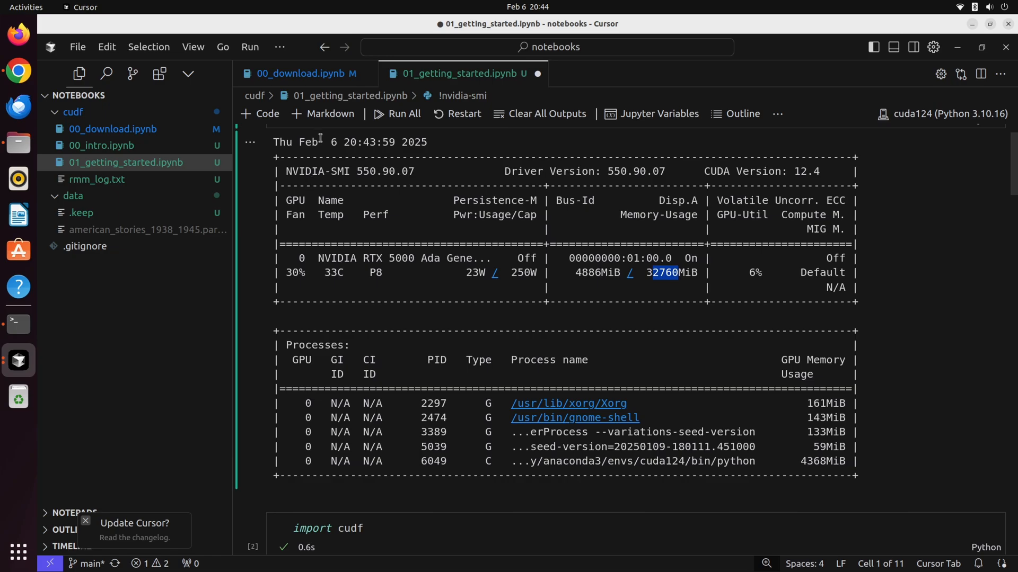
pyautogui.click(299, 73)
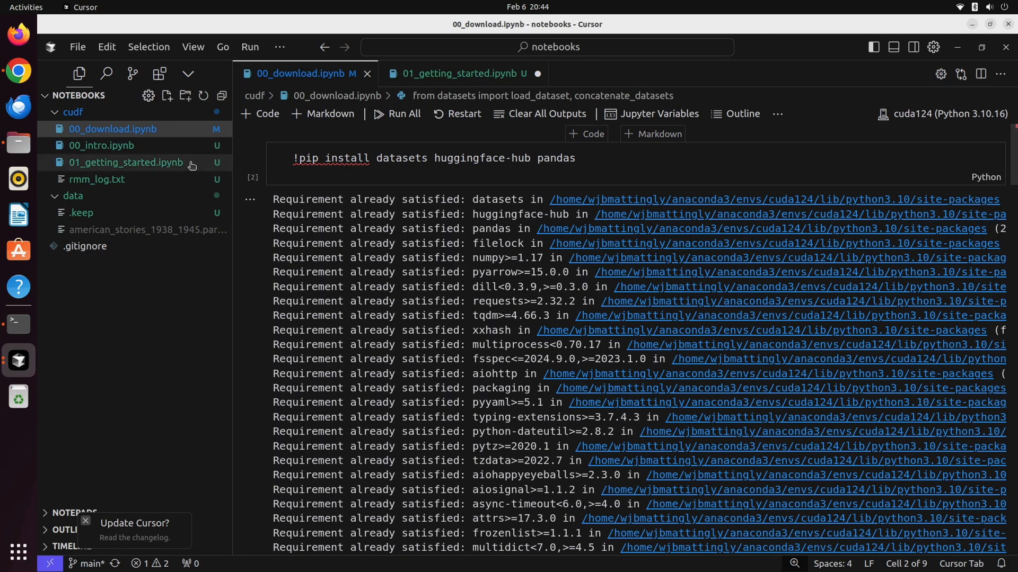
pyautogui.moveTo(173, 109)
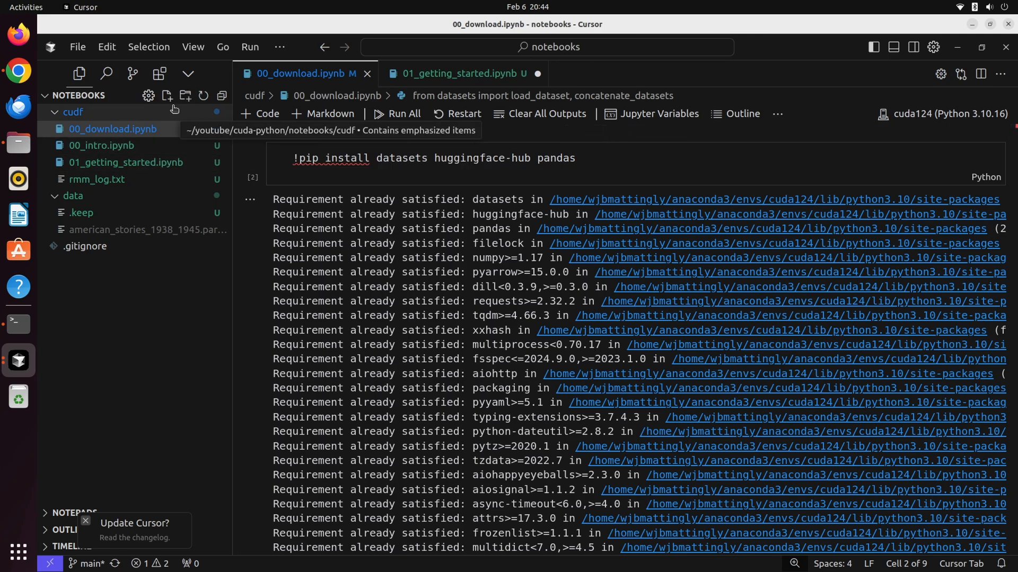
pyautogui.click(577, 158)
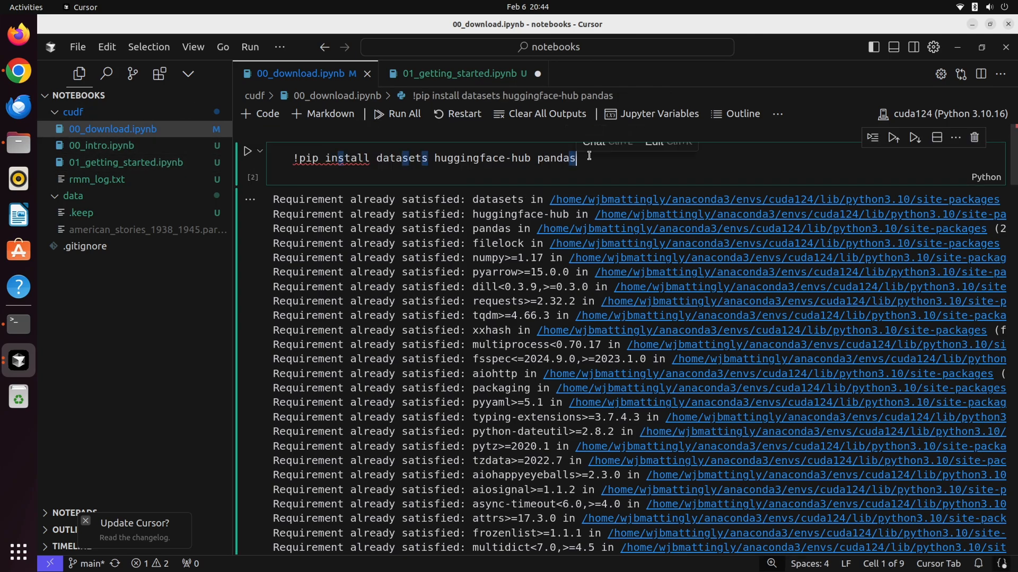
pyautogui.doubleClick(403, 158)
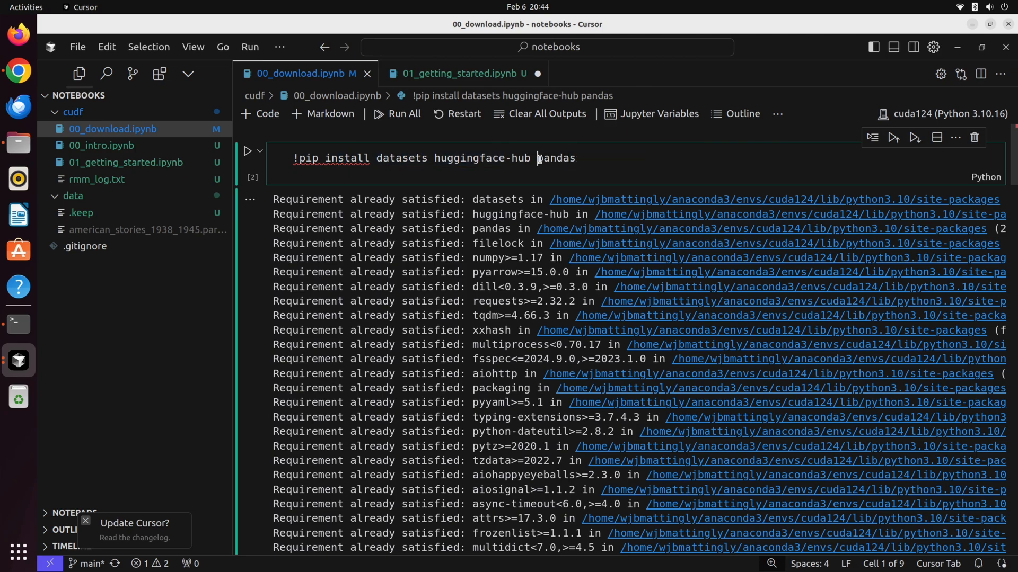
pyautogui.doubleClick(556, 158)
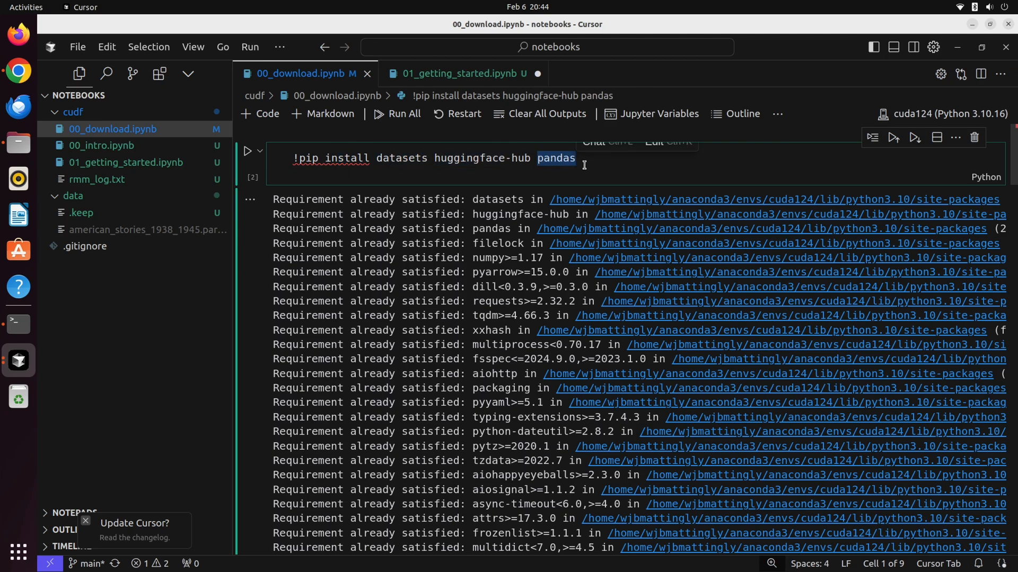
pyautogui.scroll(-3)
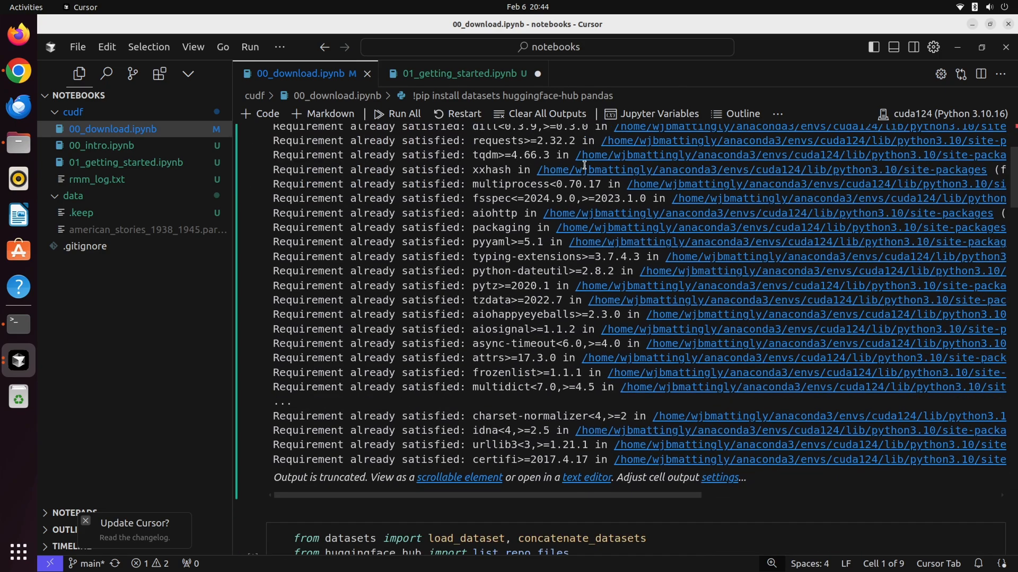
pyautogui.scroll(-3)
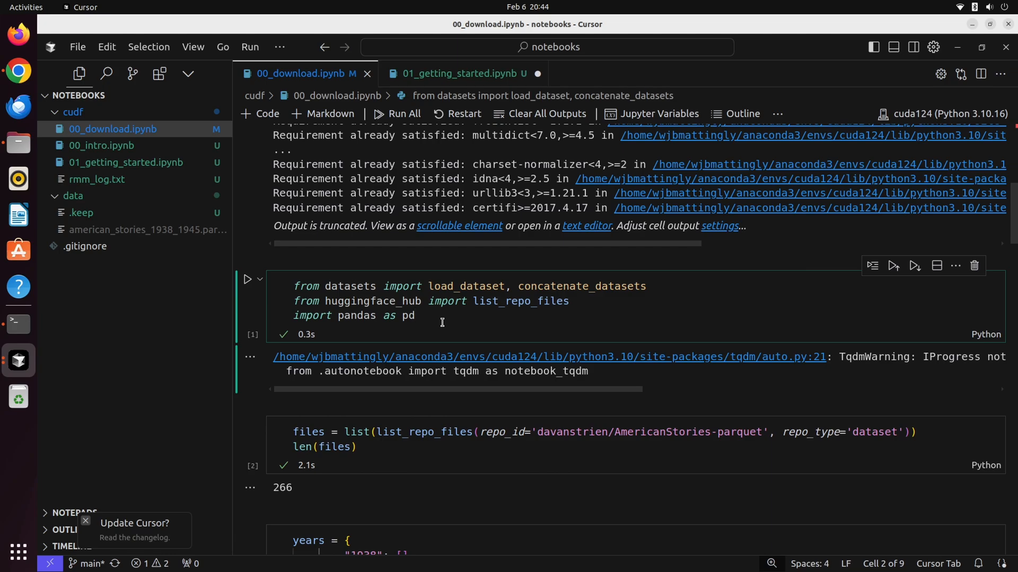
pyautogui.moveTo(432, 332)
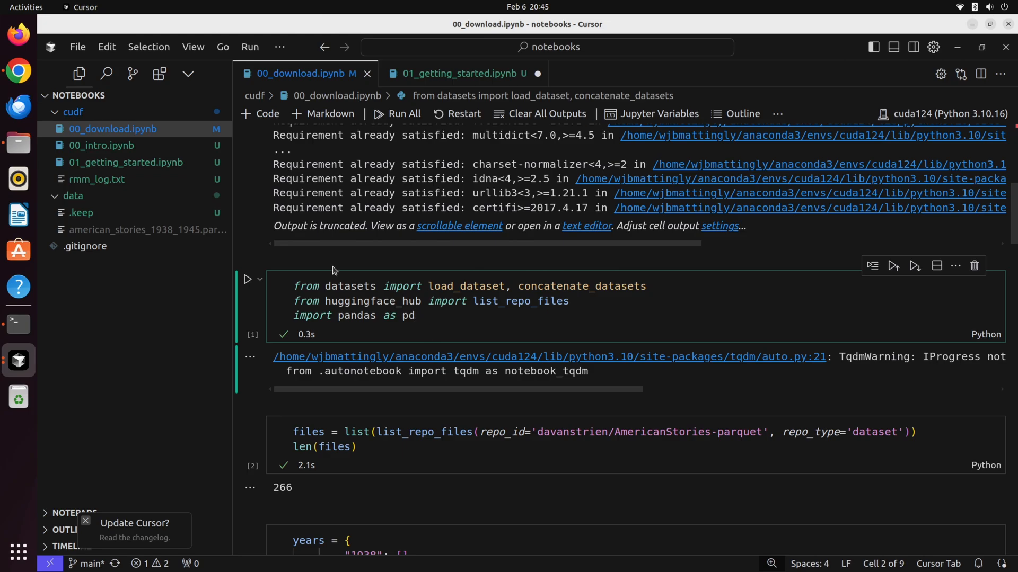
# Collapse and re-expand the data folder to reveal the american_stories_1938_1945 parquet file.
pyautogui.click(73, 196)
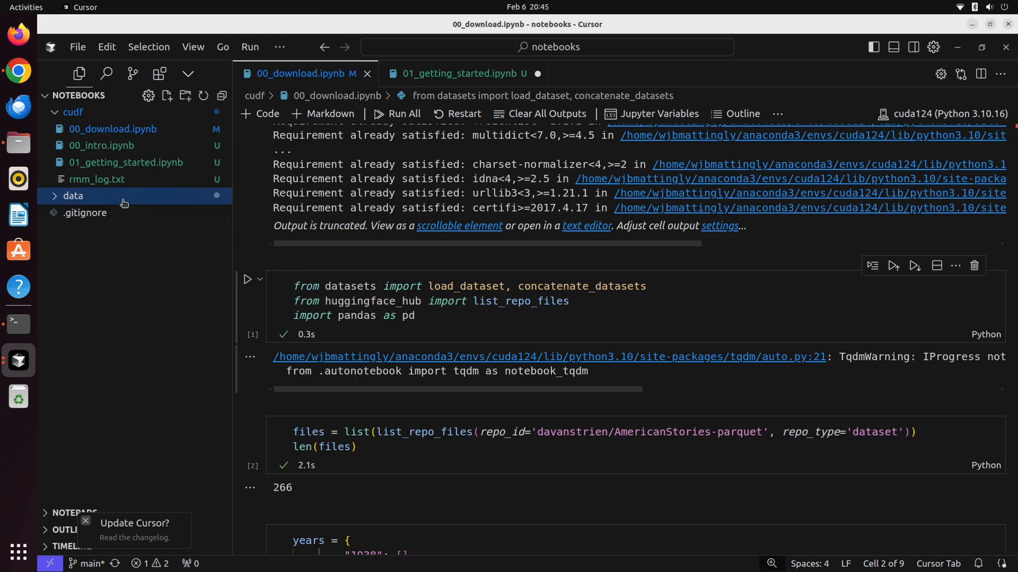
pyautogui.click(72, 196)
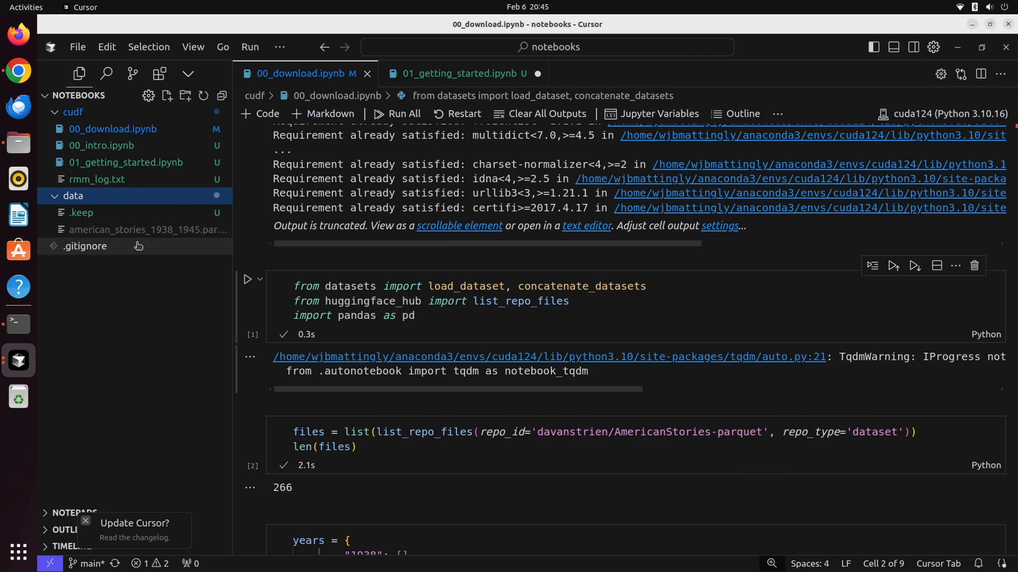
pyautogui.moveTo(147, 230)
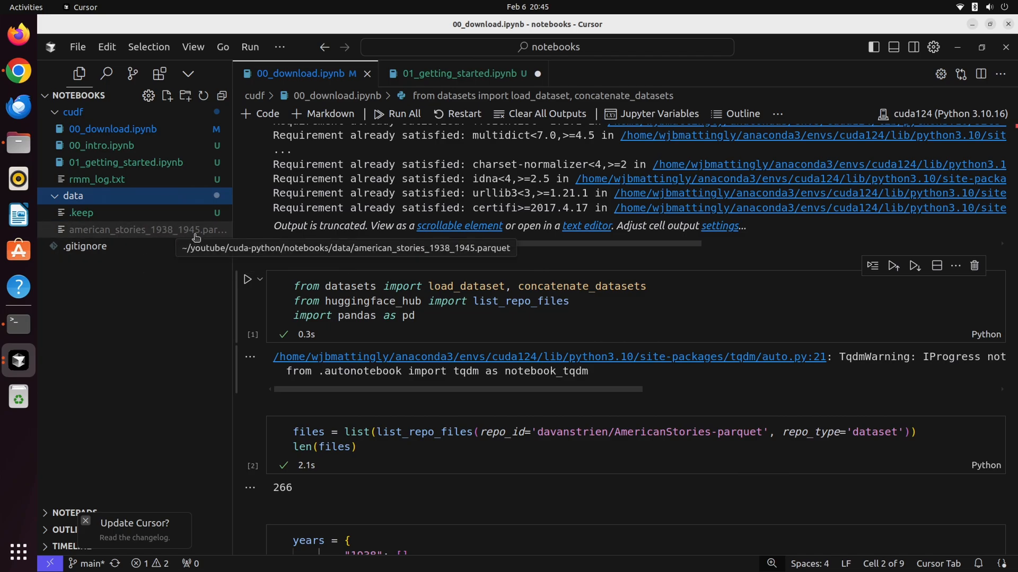
pyautogui.moveTo(470, 330)
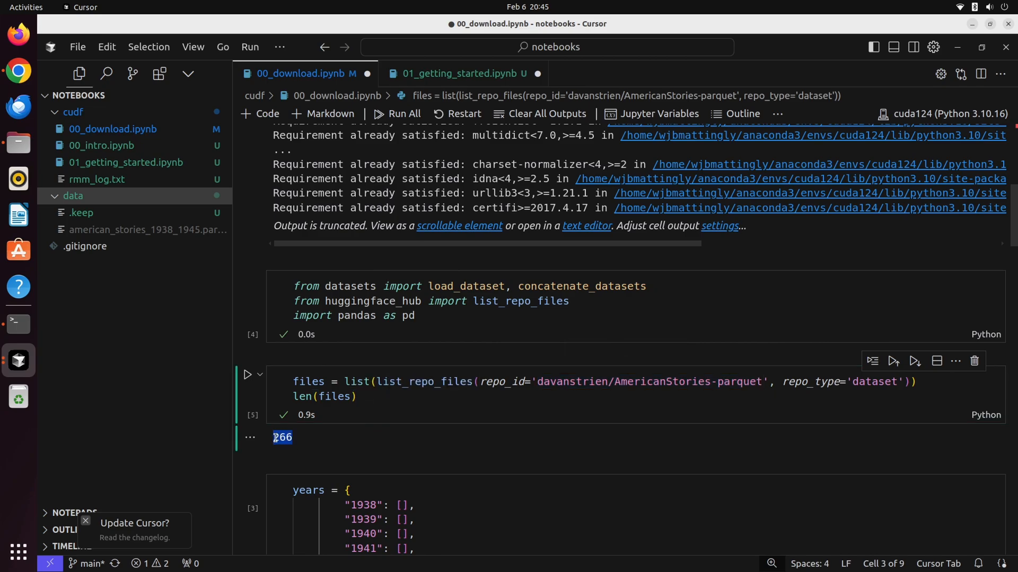
# Scroll to the files-by-year output and highlight the 1938 year key.
pyautogui.scroll(-3)
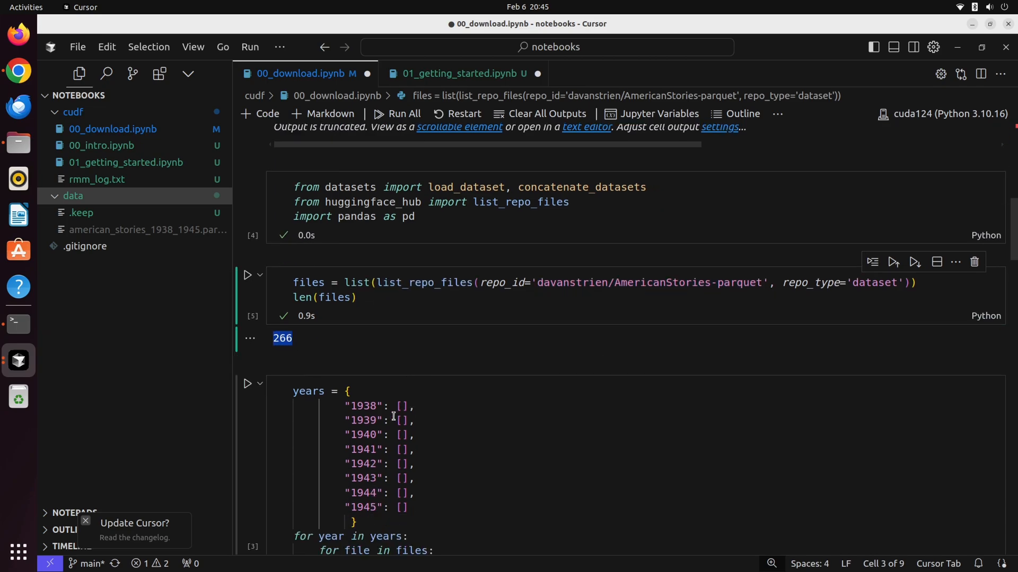
pyautogui.scroll(-3)
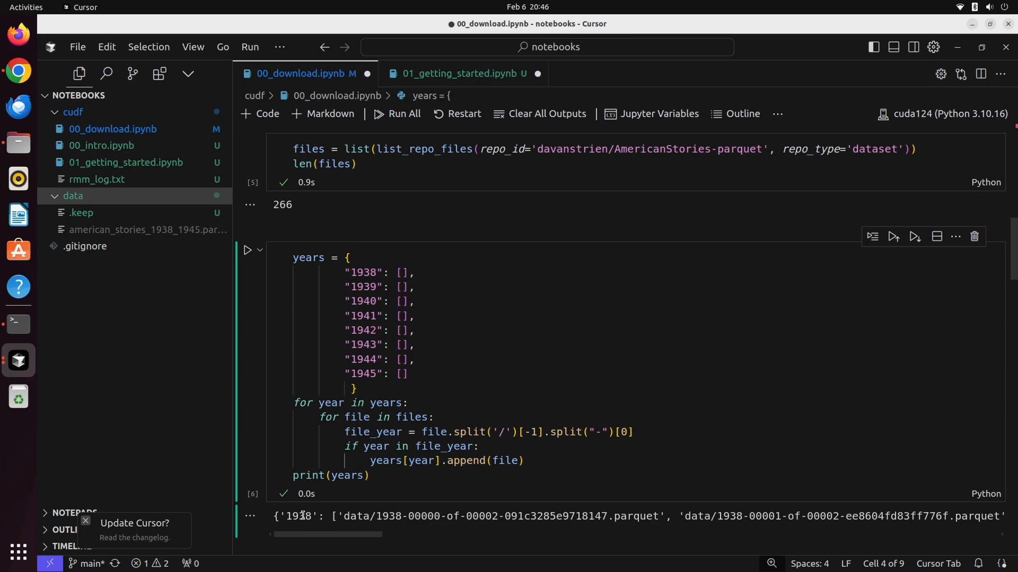
pyautogui.doubleClick(362, 272)
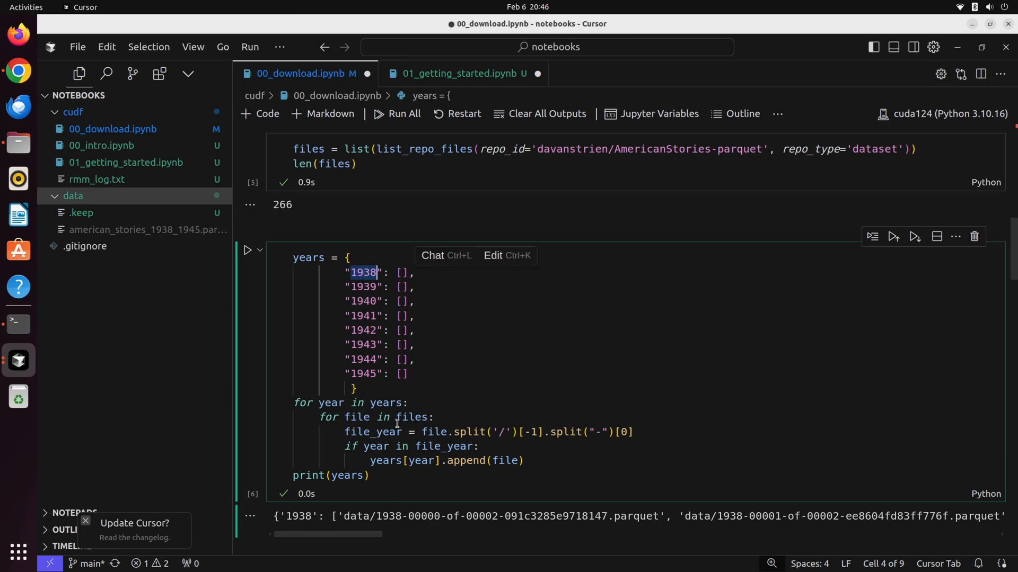
pyautogui.moveTo(354, 521)
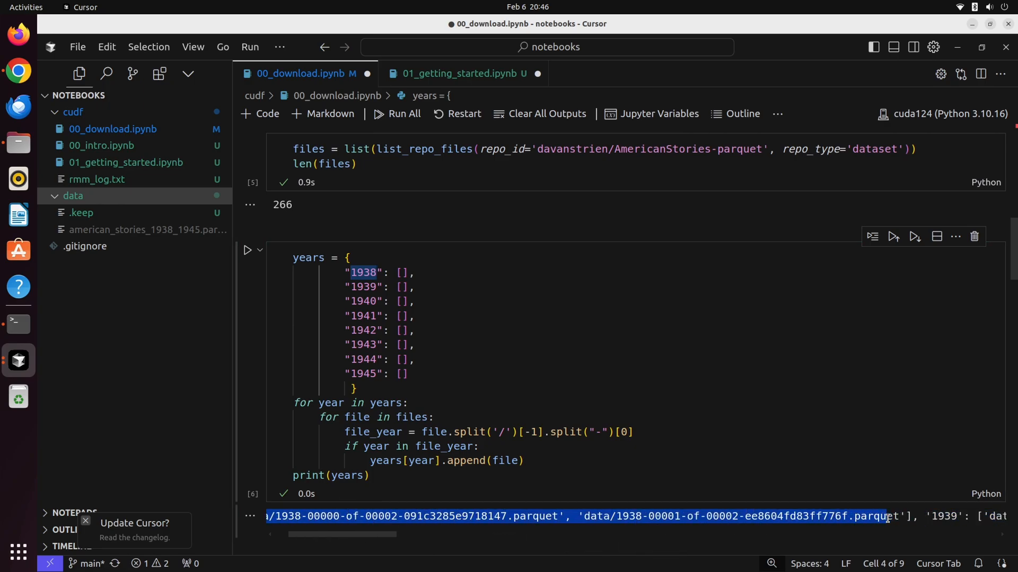
pyautogui.scroll(-3)
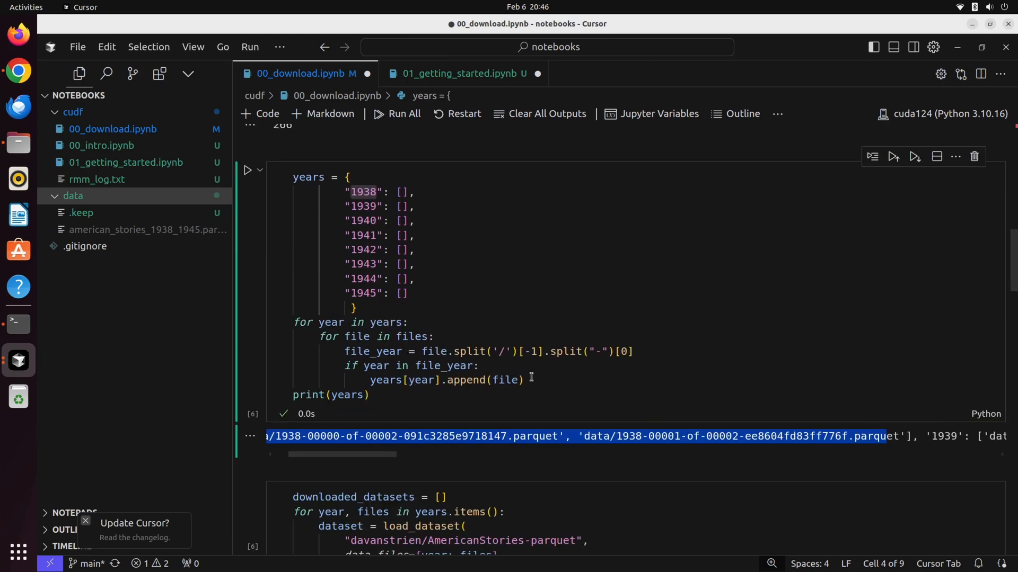
pyautogui.scroll(-3)
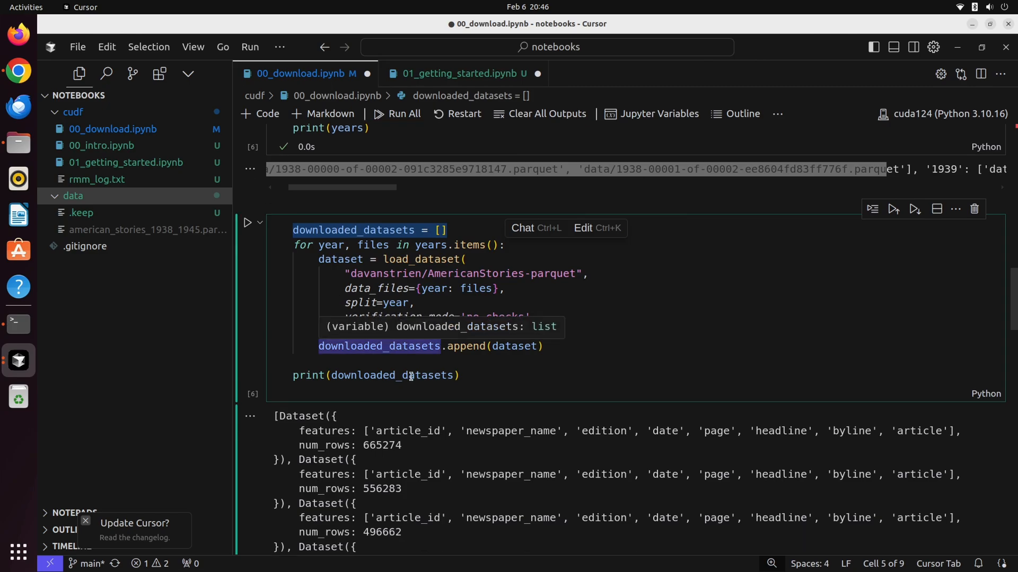
pyautogui.scroll(-3)
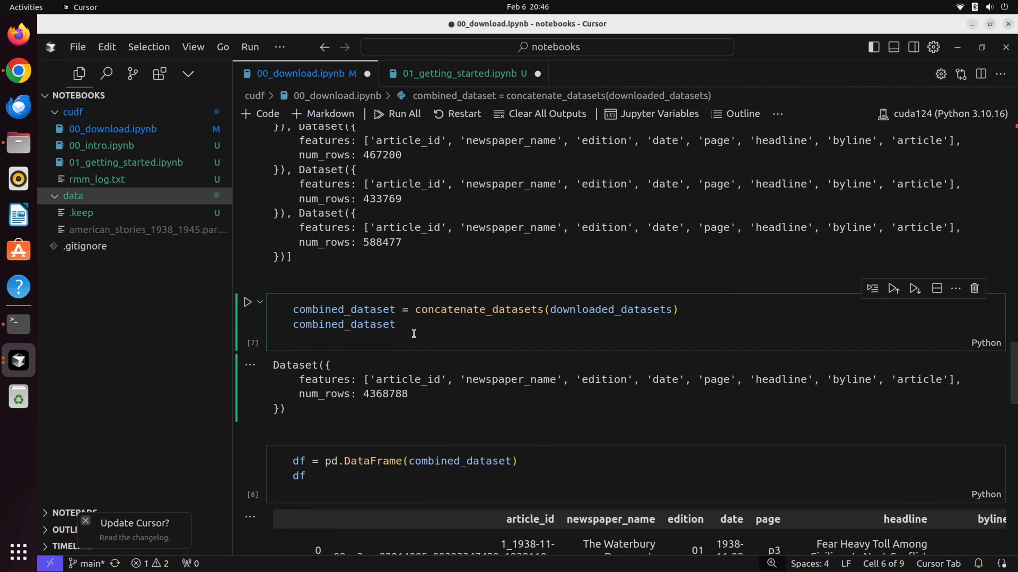
pyautogui.doubleClick(373, 394)
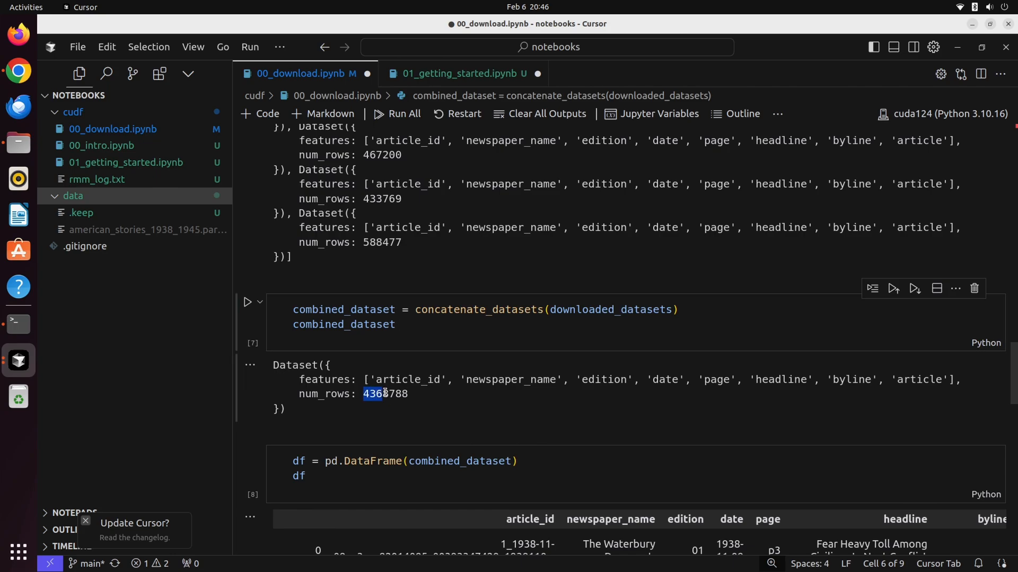
pyautogui.doubleClick(385, 394)
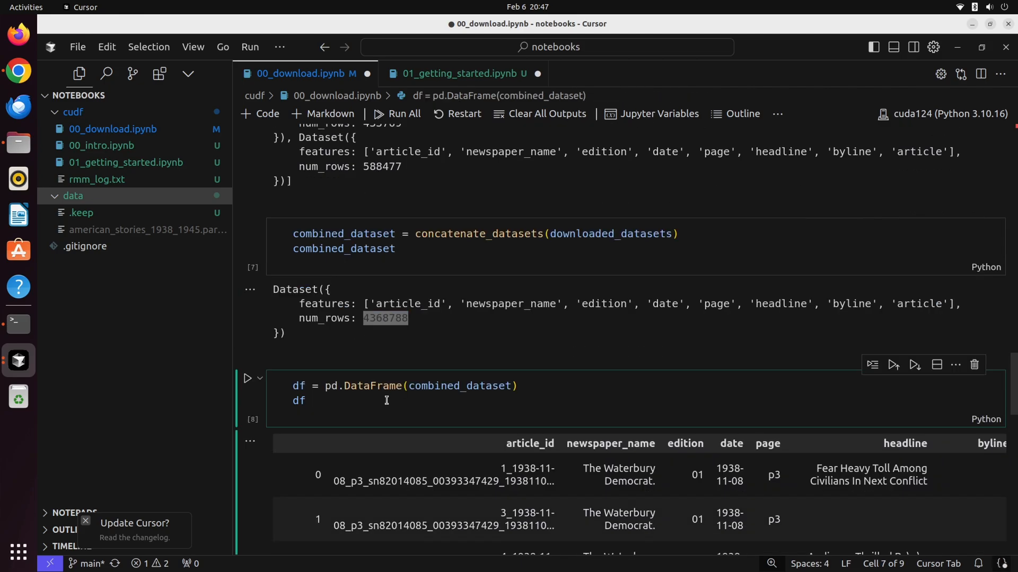
pyautogui.scroll(-3)
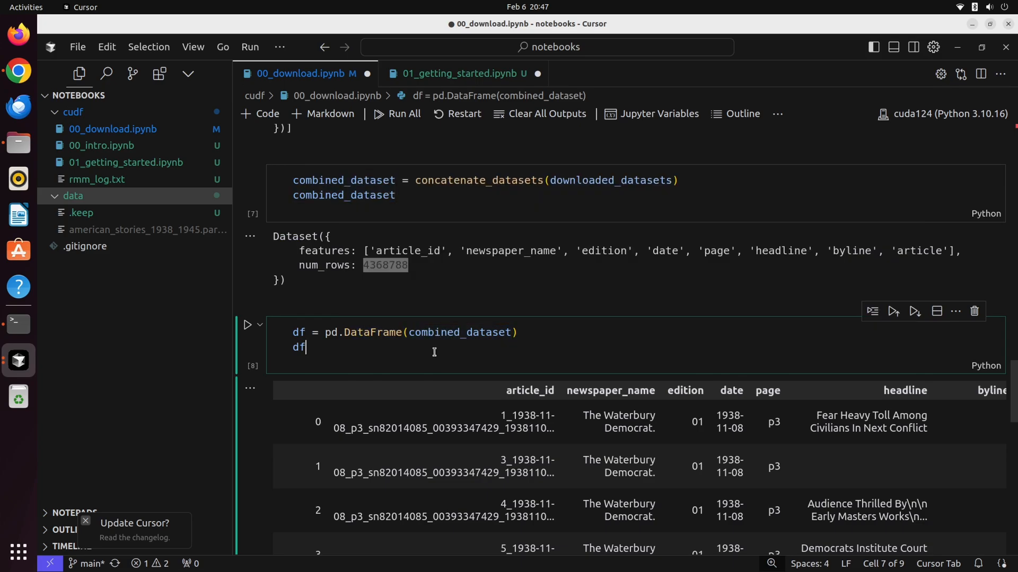
pyautogui.scroll(-3)
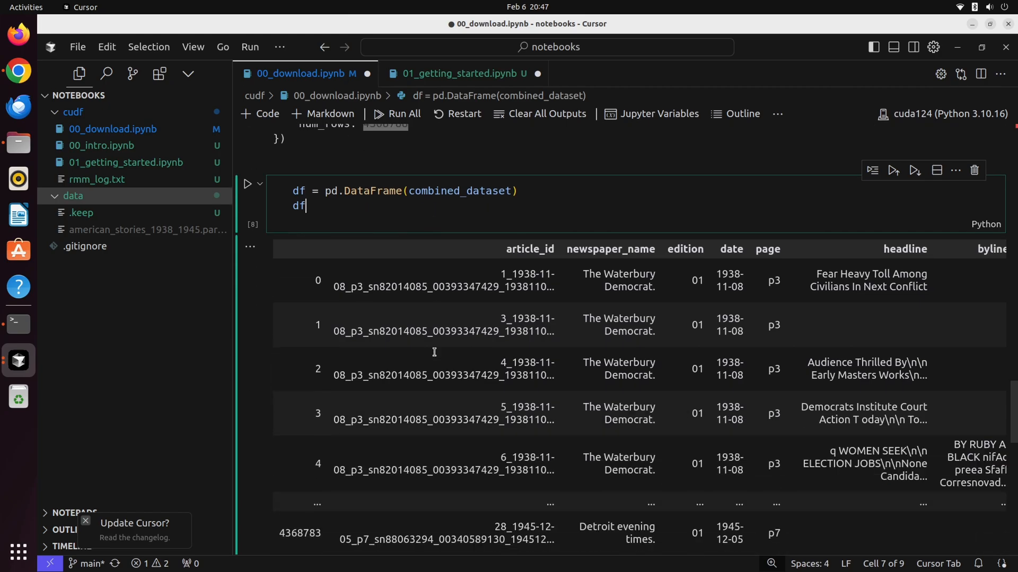
pyautogui.scroll(-3)
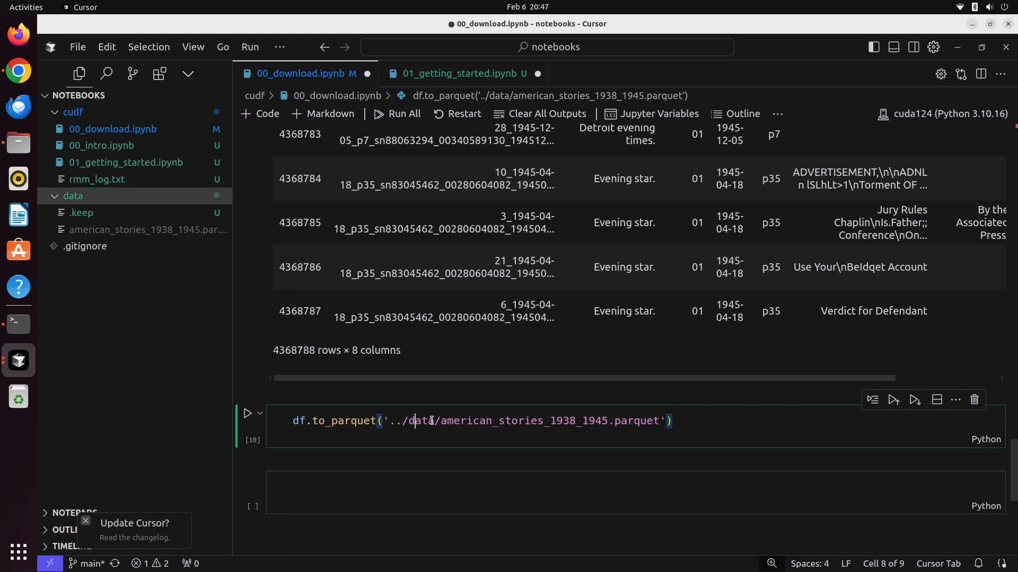
pyautogui.moveTo(435, 421); pyautogui.dragTo(607, 420)
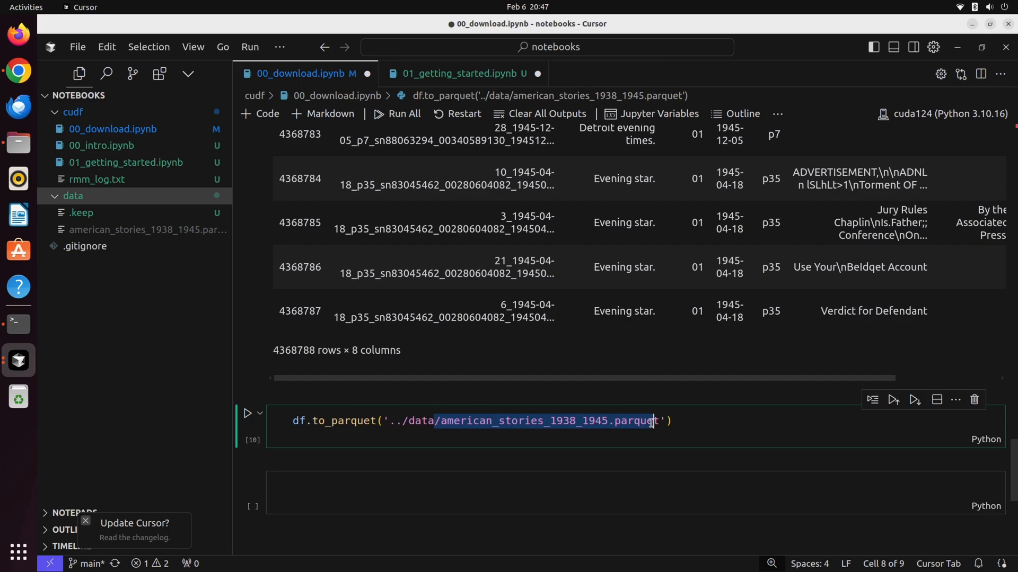
pyautogui.moveTo(161, 338)
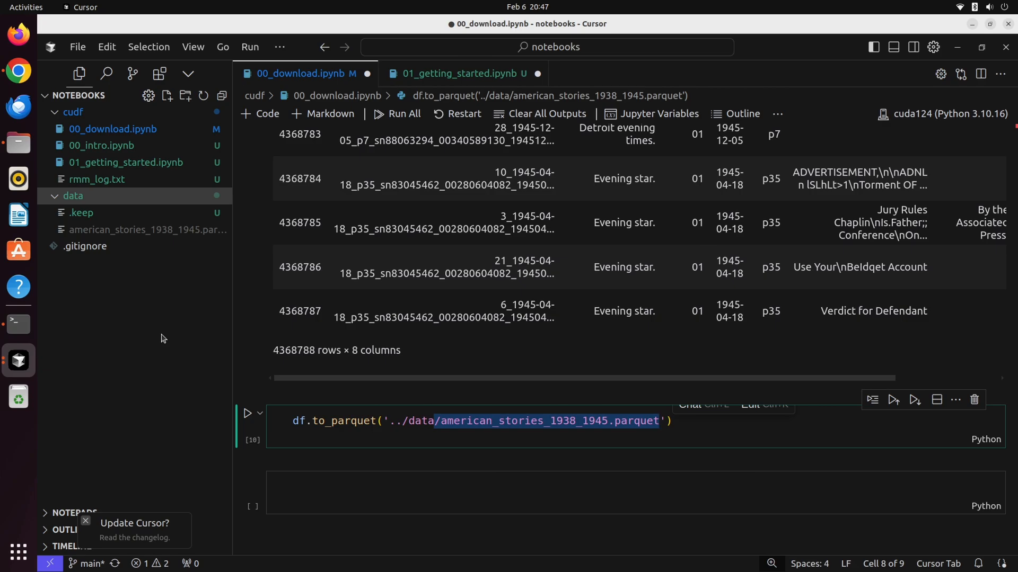
pyautogui.moveTo(168, 335)
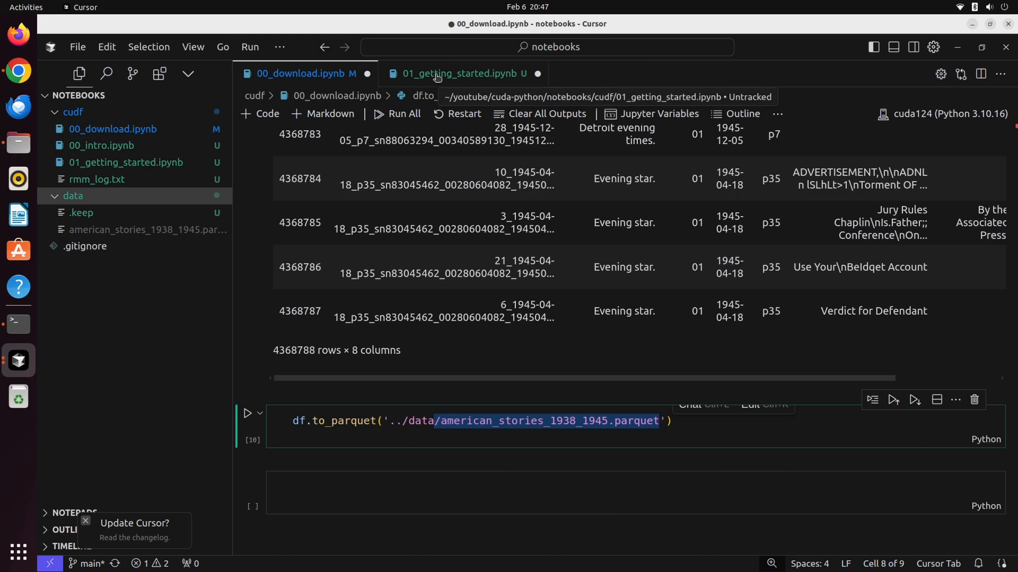
# Return to the getting-started notebook and select part of the RTX 5000 Ada nvidia-smi output.
pyautogui.click(463, 73)
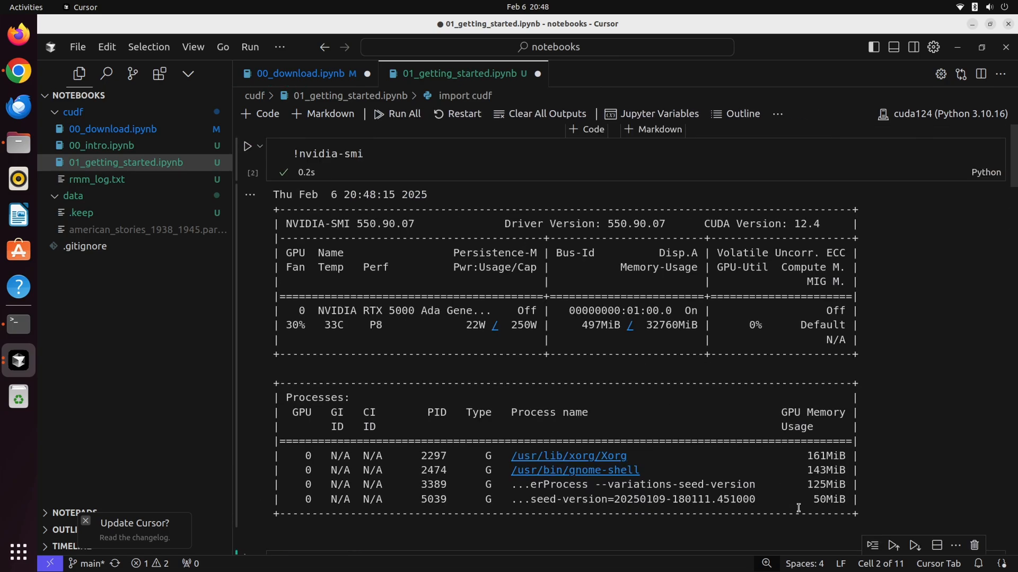
pyautogui.moveTo(636, 484); pyautogui.dragTo(801, 499)
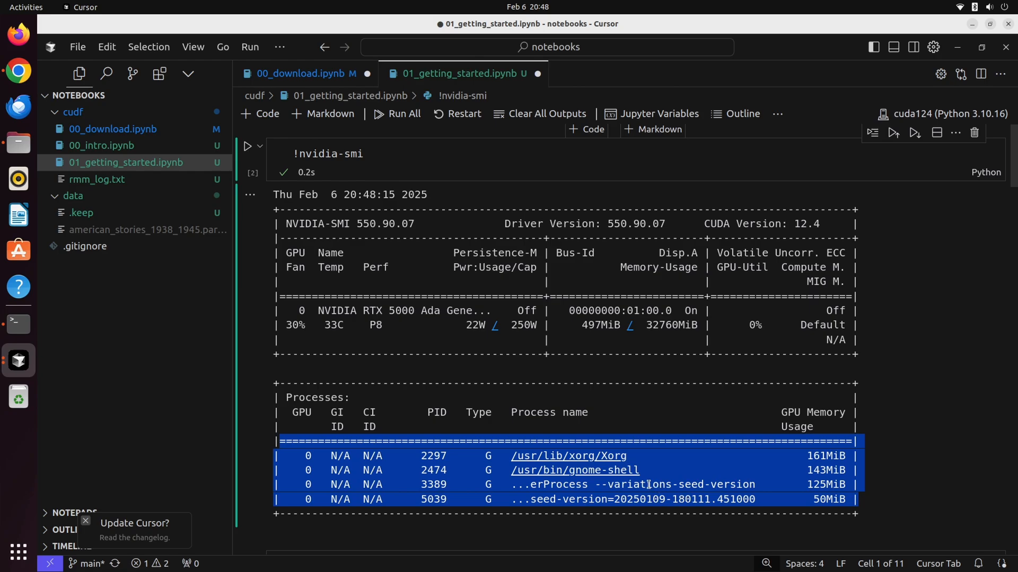
pyautogui.moveTo(757, 494)
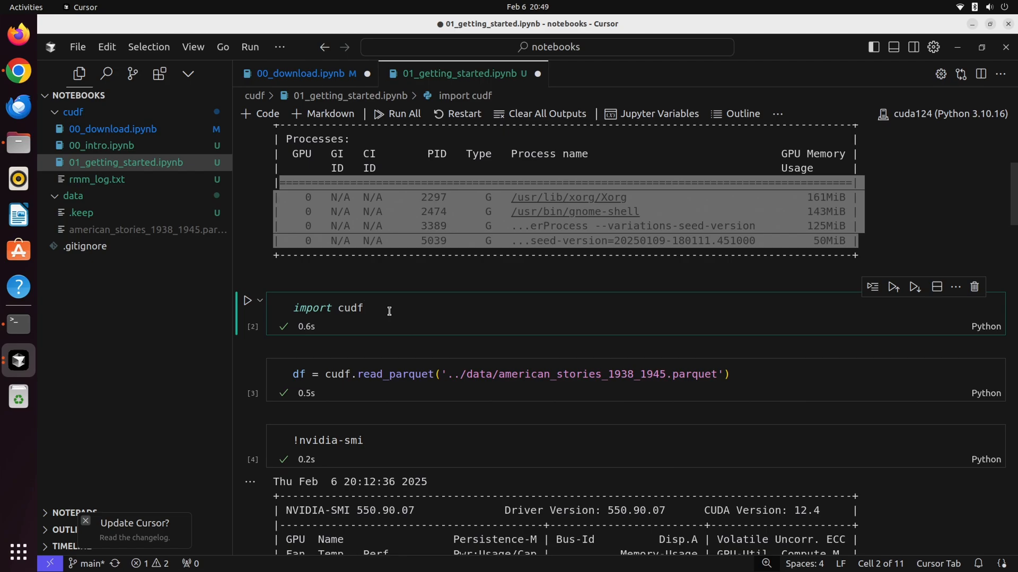
# Work through the cuDF import and read_parquet cells, then rerun nvidia-smi showing 4887 MiB used.
pyautogui.click(340, 375)
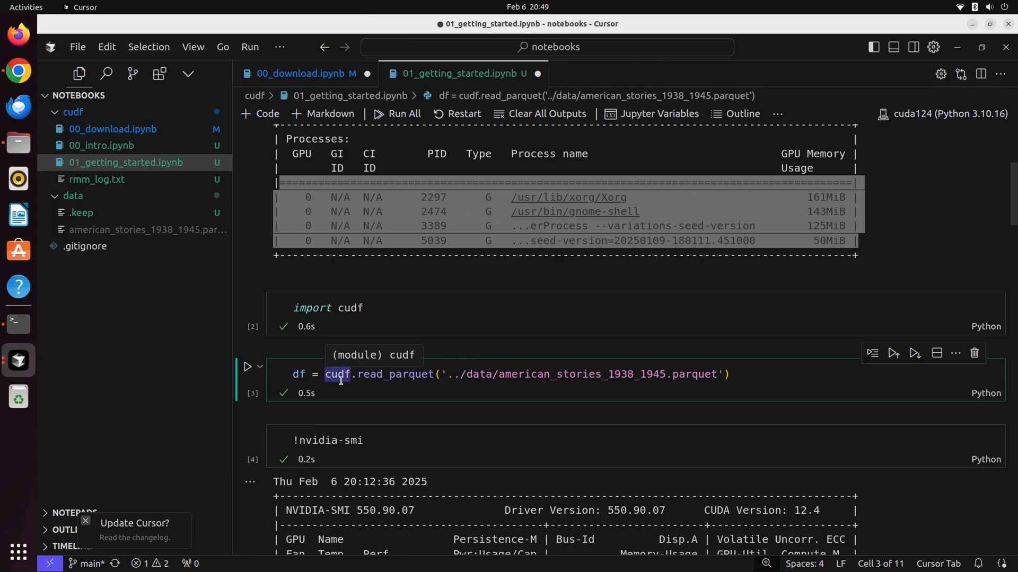
pyautogui.click(248, 300)
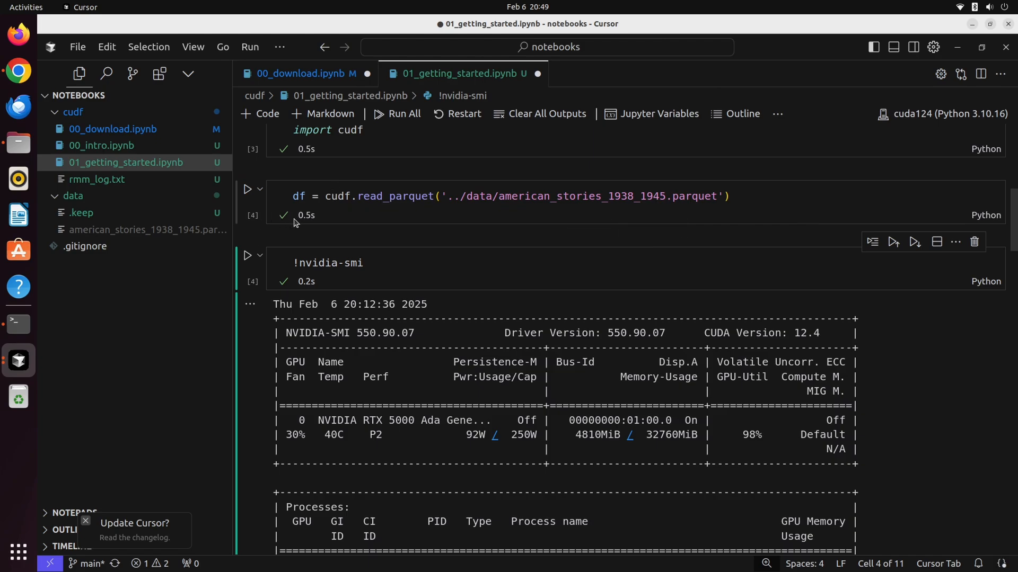
pyautogui.click(410, 196)
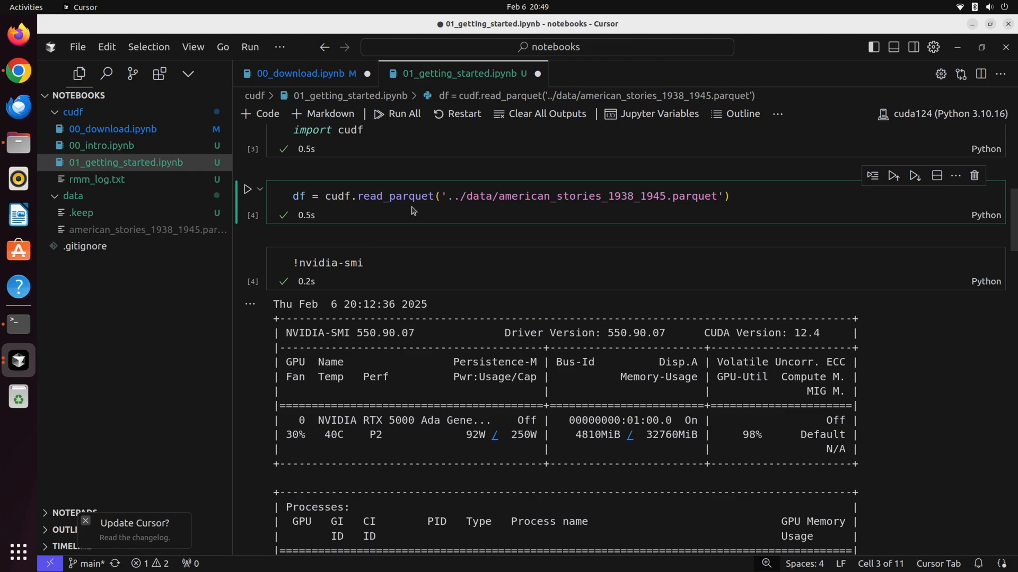
pyautogui.click(407, 196)
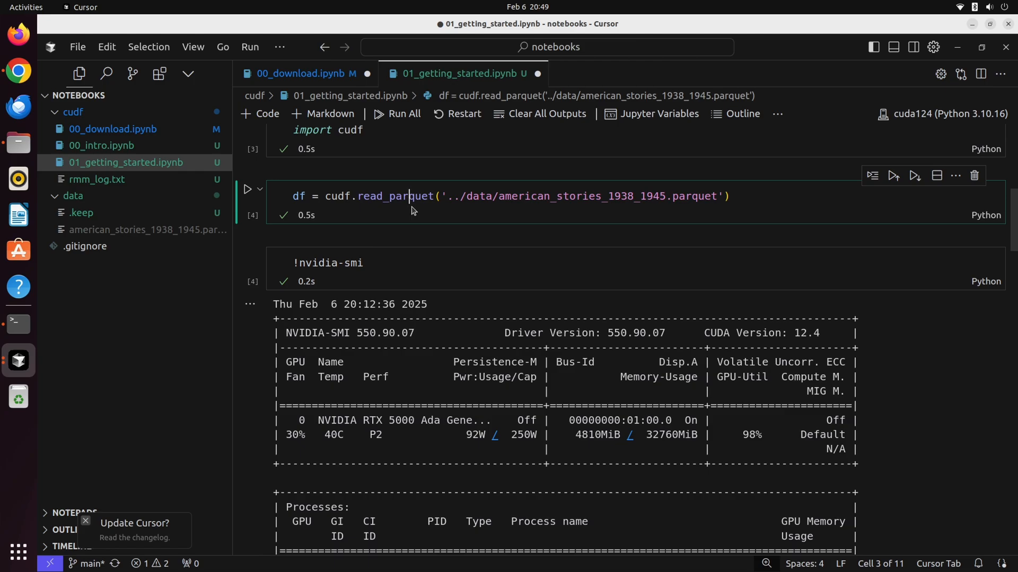
pyautogui.moveTo(305, 214)
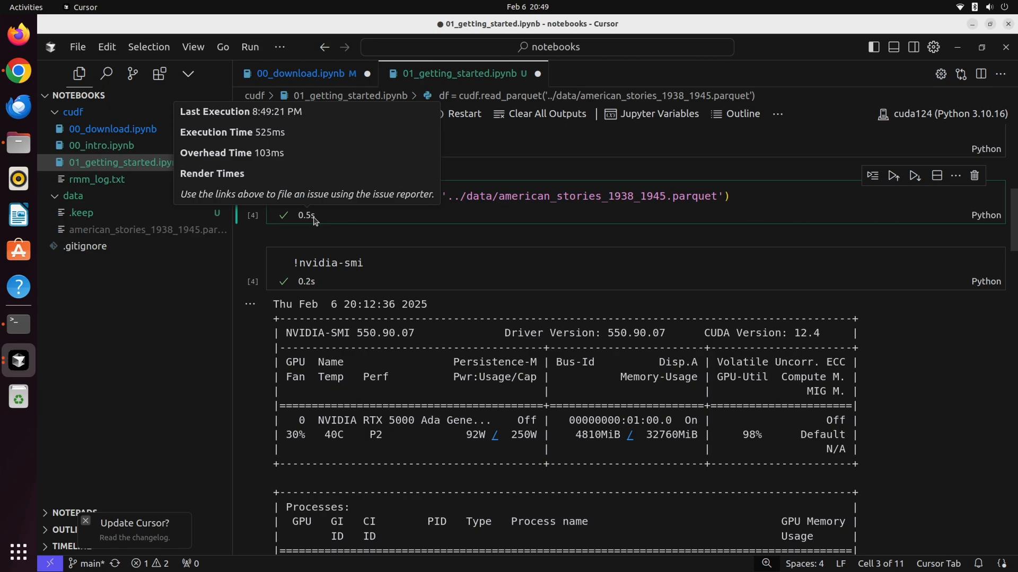
pyautogui.click(393, 263)
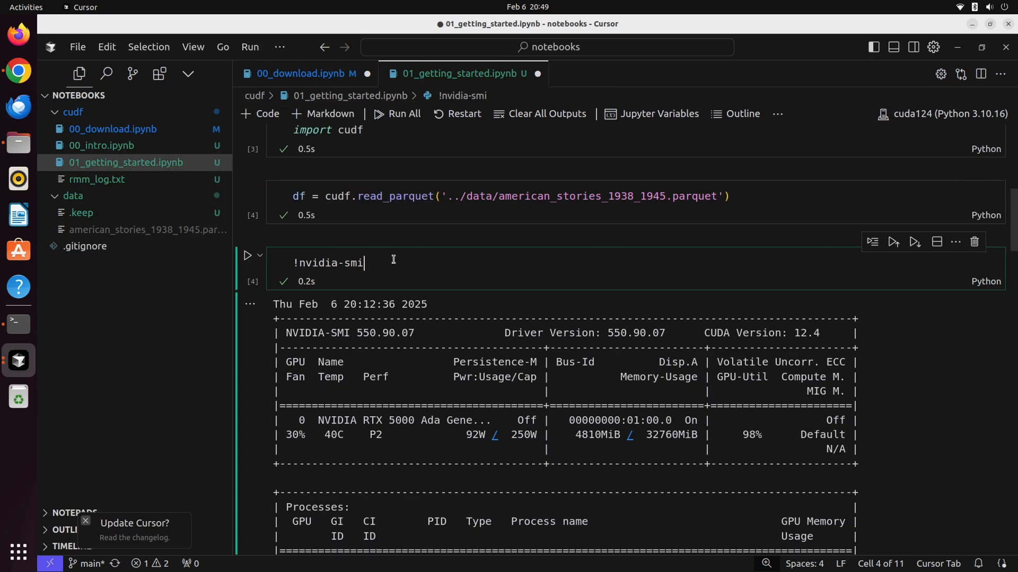
pyautogui.click(249, 255)
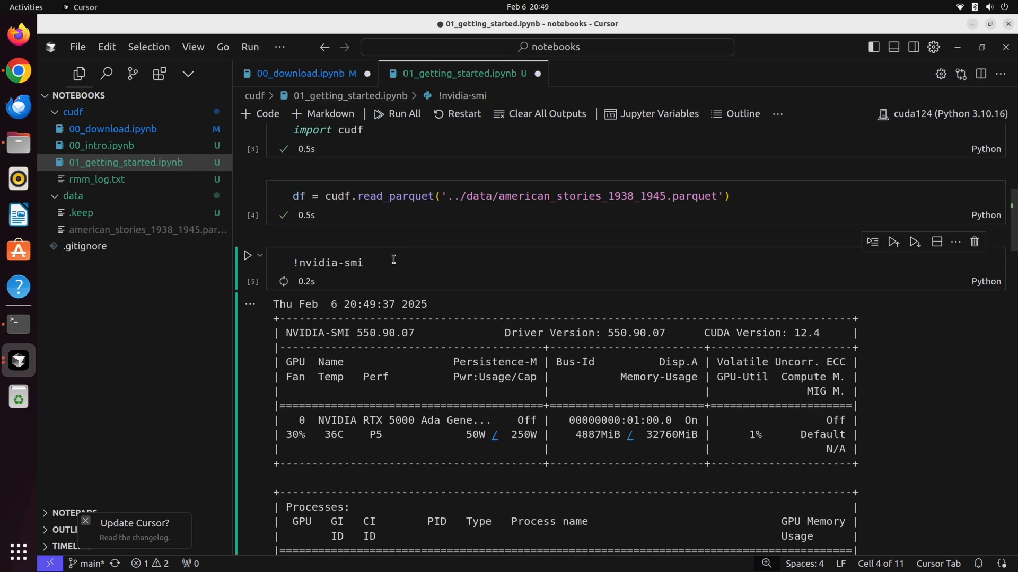
pyautogui.scroll(-3)
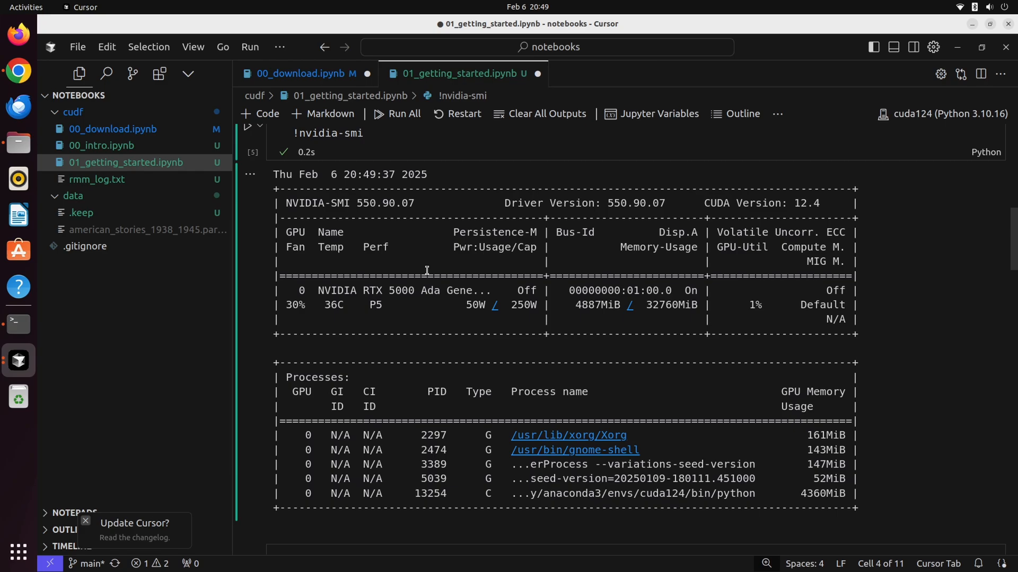
pyautogui.doubleClick(824, 494)
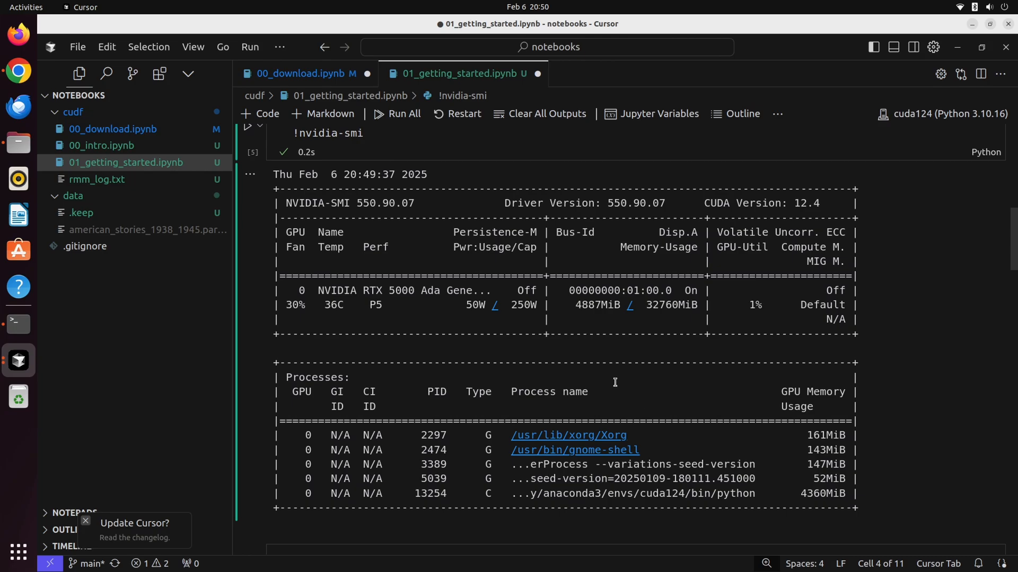
pyautogui.moveTo(518, 336)
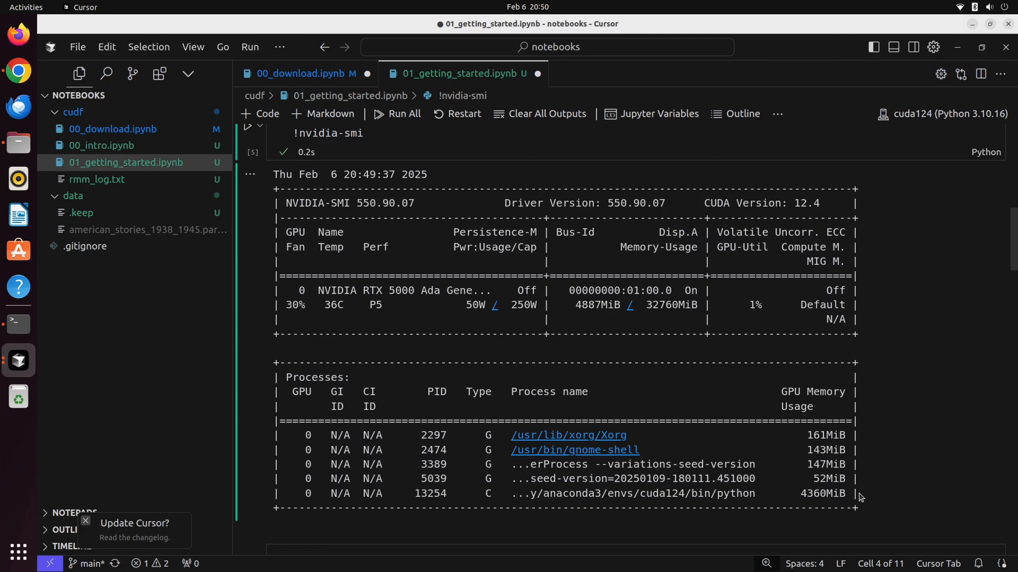
pyautogui.scroll(-3)
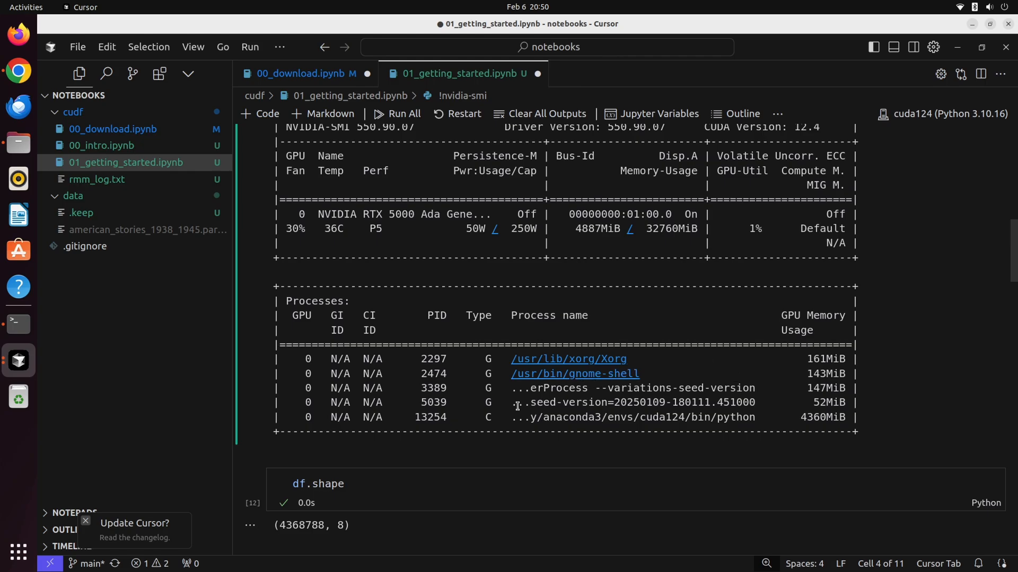
# Select the df.shape cell and highlight the 4368788 row count.
pyautogui.click(312, 483)
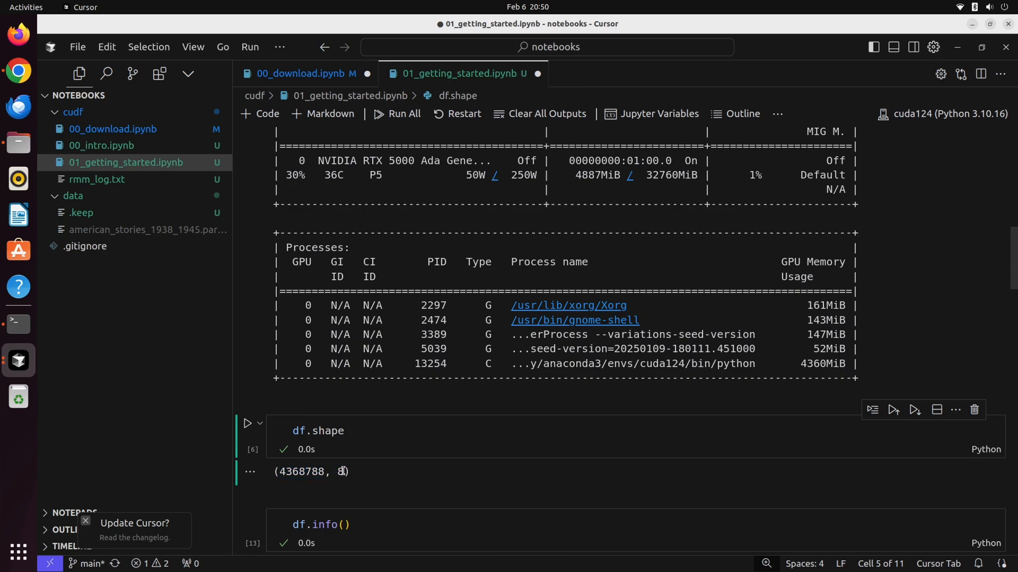
pyautogui.doubleClick(339, 472)
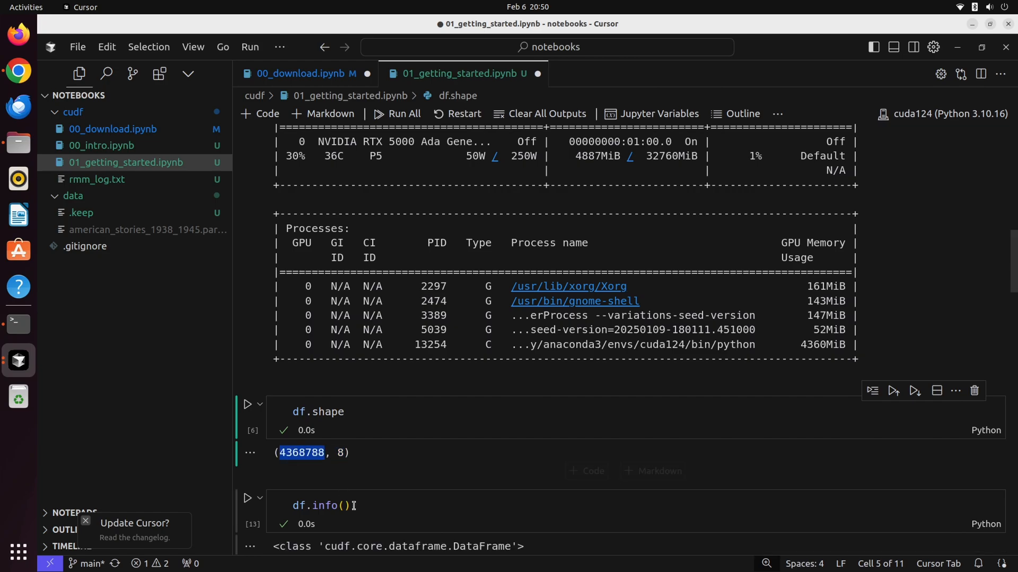
# Select the df.info() cell and highlight the date column entry in its output.
pyautogui.click(248, 498)
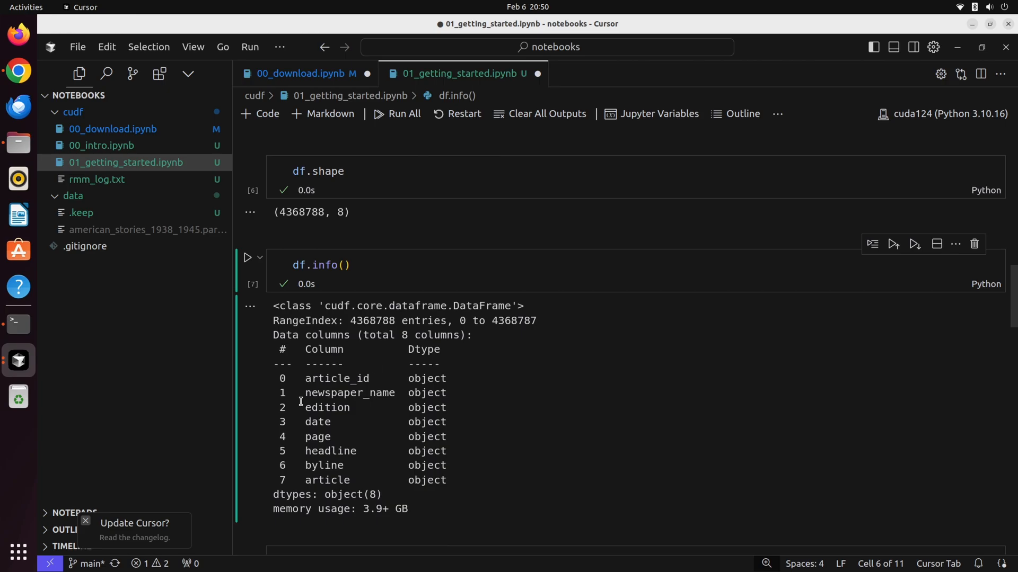
pyautogui.moveTo(300, 403)
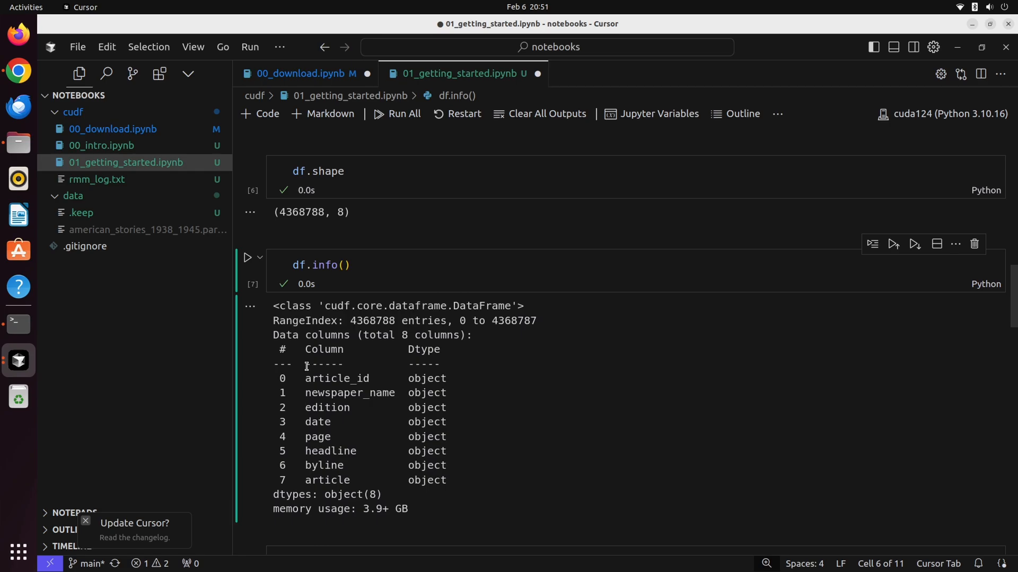
pyautogui.moveTo(305, 375); pyautogui.dragTo(361, 480)
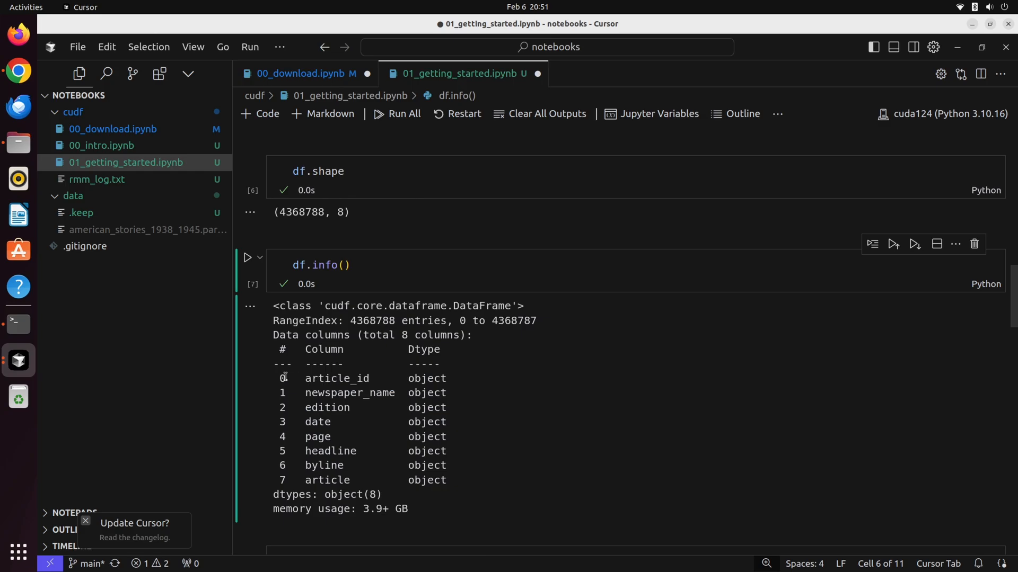
pyautogui.moveTo(338, 448)
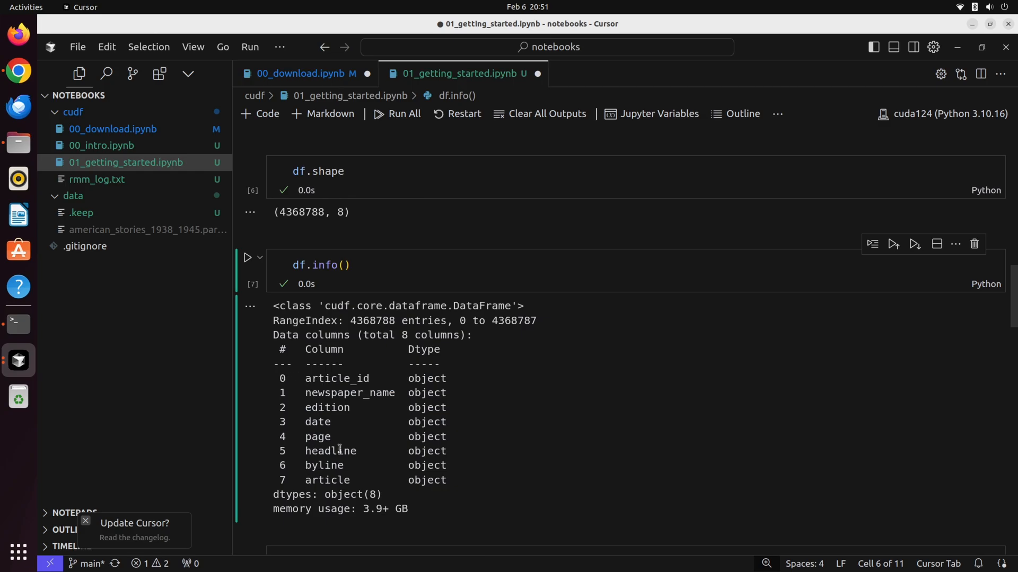
pyautogui.moveTo(420, 390)
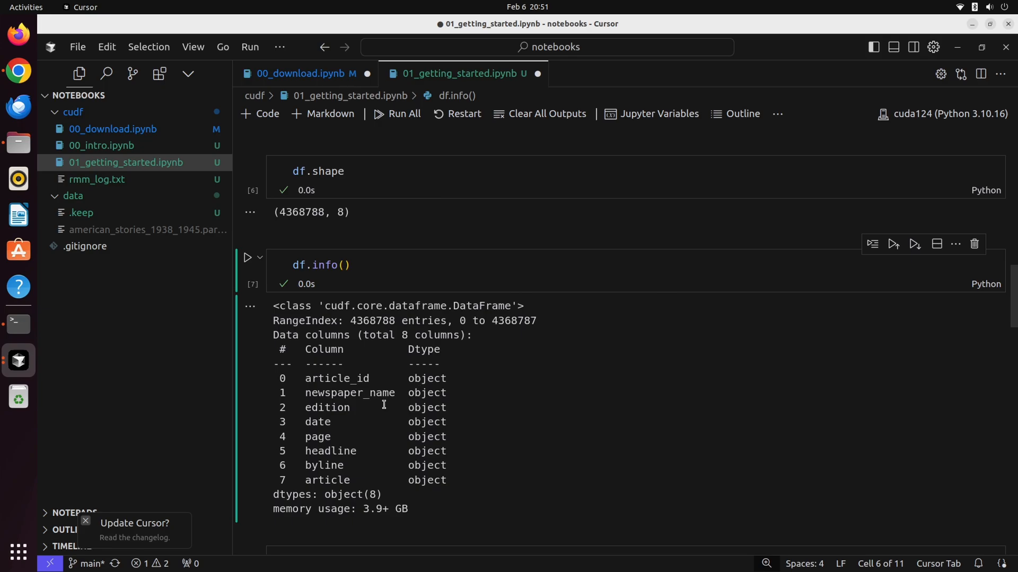
pyautogui.moveTo(453, 431)
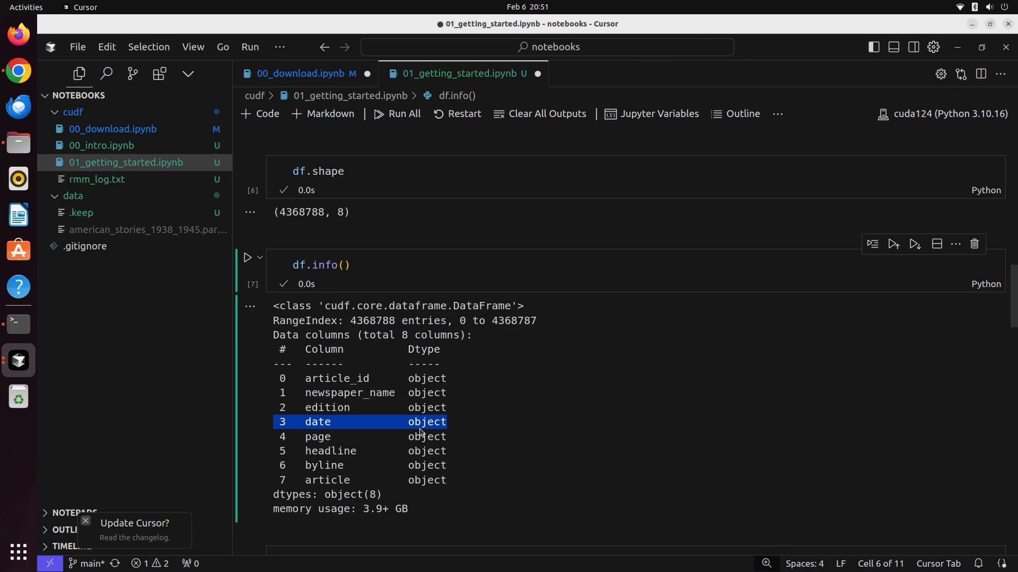
pyautogui.moveTo(323, 416)
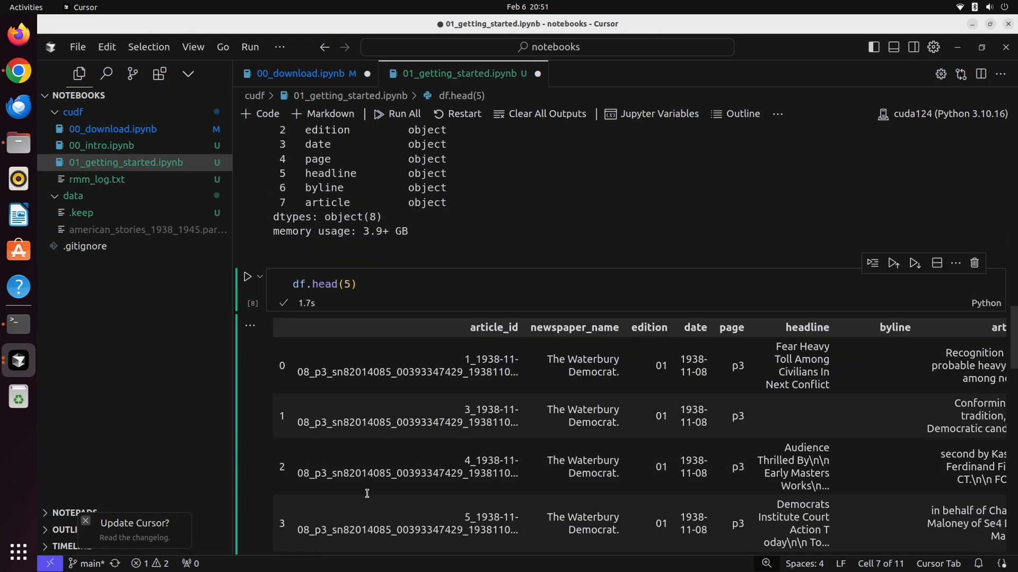
pyautogui.scroll(-3)
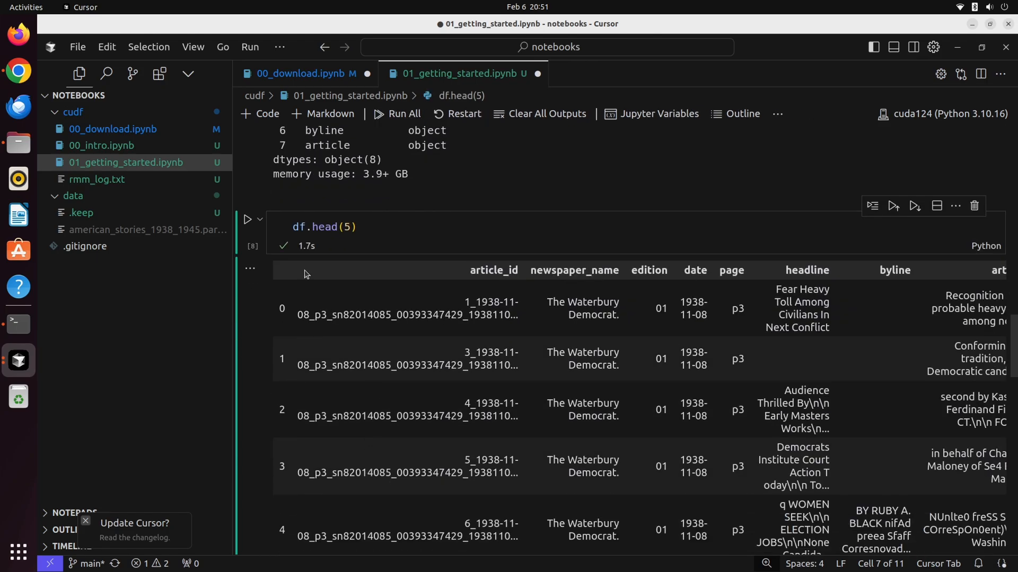
pyautogui.doubleClick(324, 226)
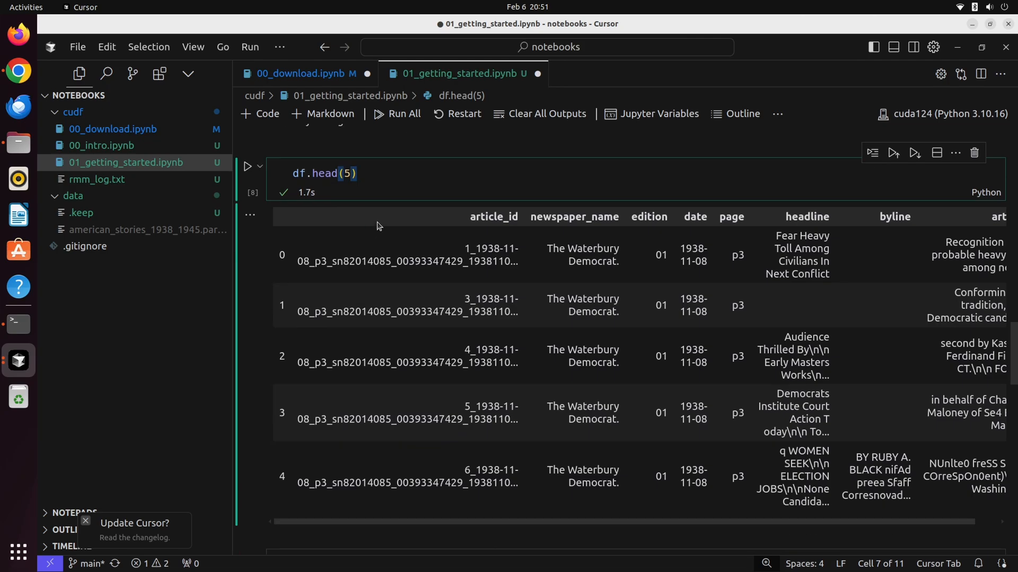
pyautogui.moveTo(708, 522)
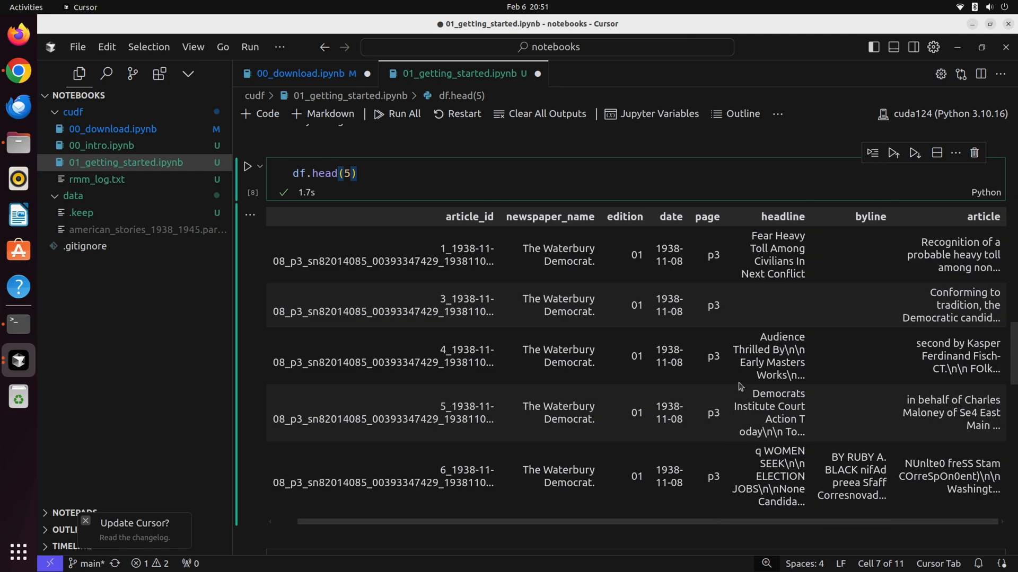
pyautogui.moveTo(691, 350)
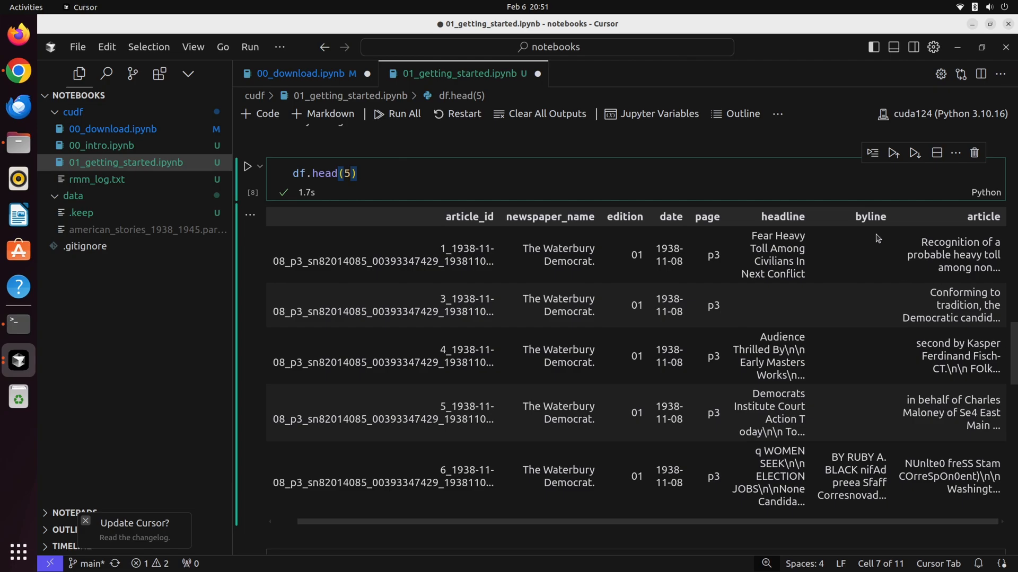
pyautogui.moveTo(884, 257)
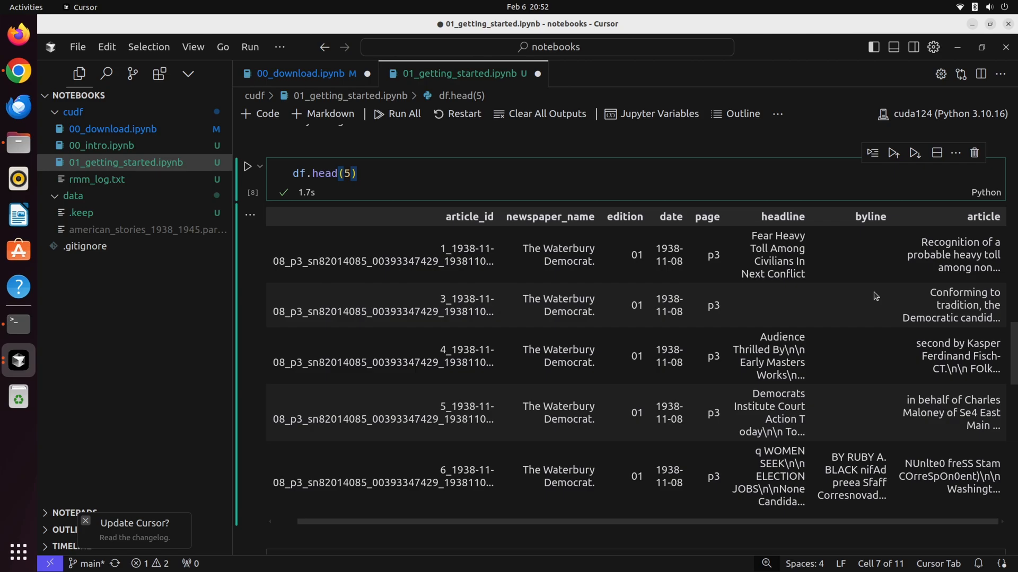
pyautogui.moveTo(544, 346)
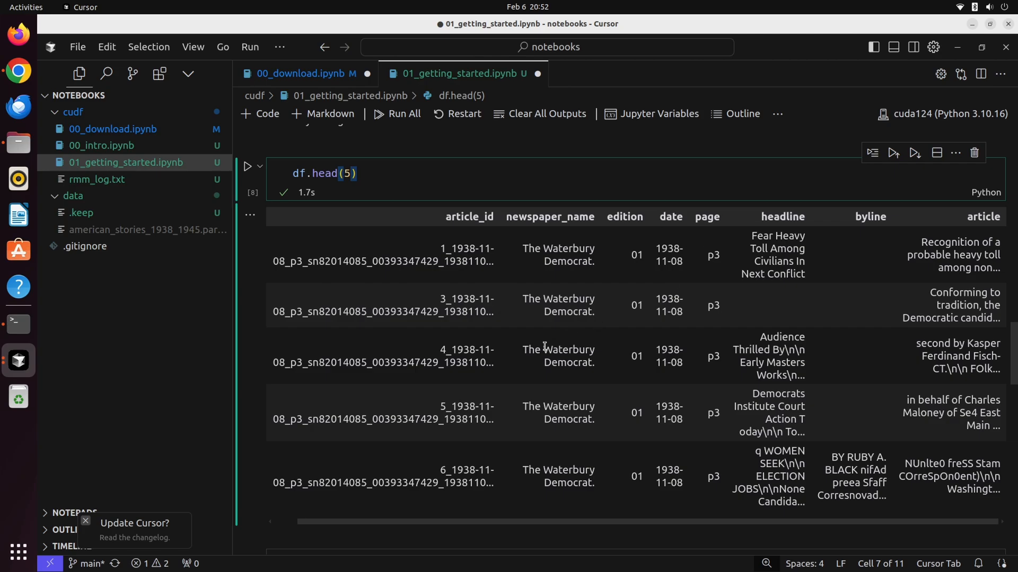
pyautogui.scroll(-3)
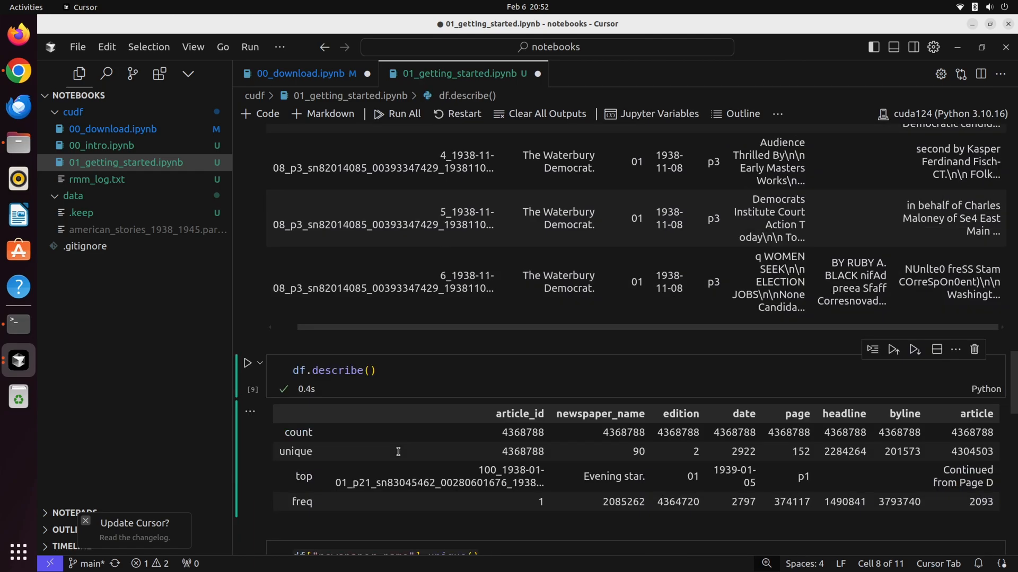
pyautogui.scroll(-3)
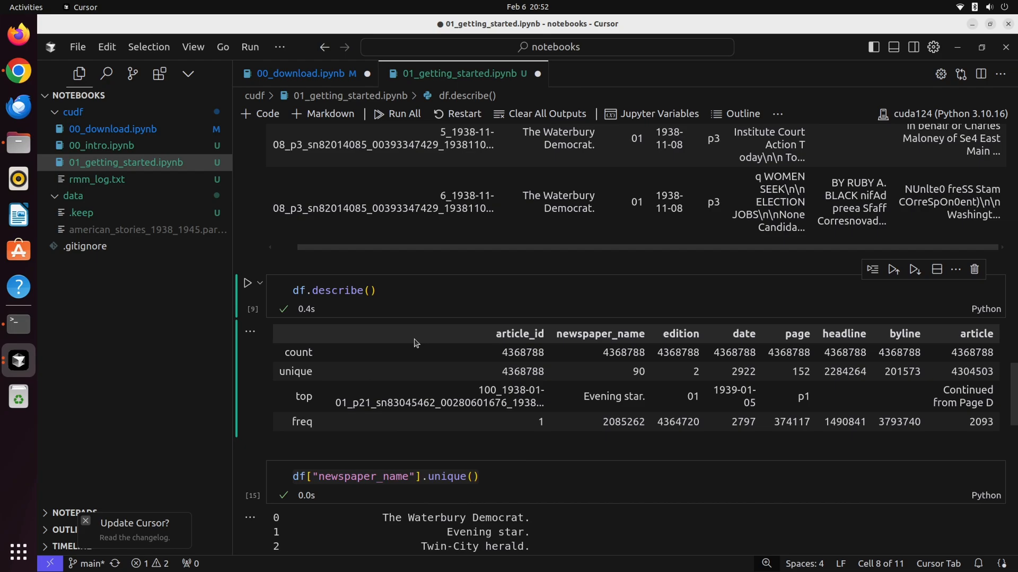
pyautogui.moveTo(548, 310)
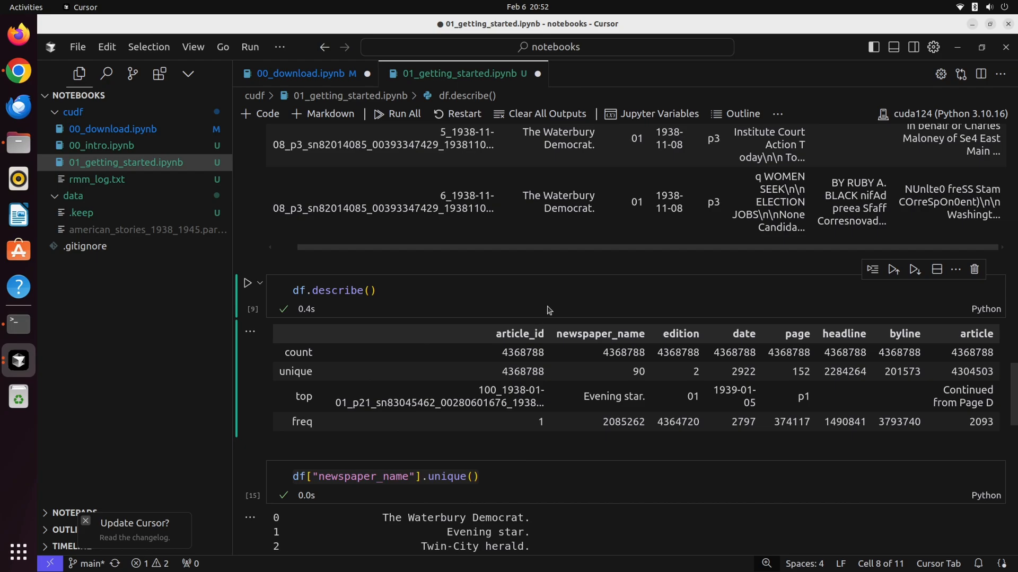
pyautogui.moveTo(605, 374)
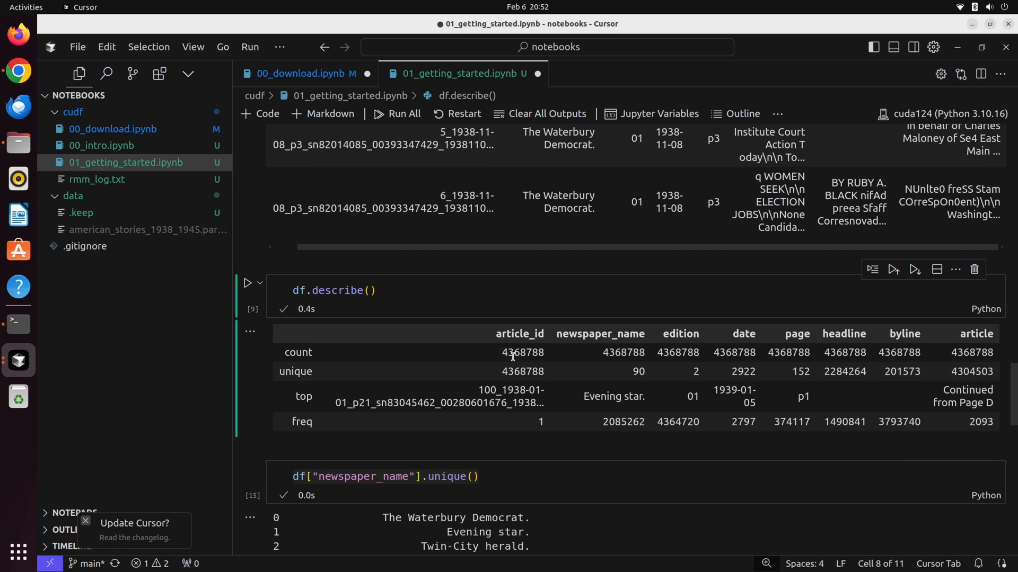
pyautogui.moveTo(523, 353); pyautogui.dragTo(954, 353)
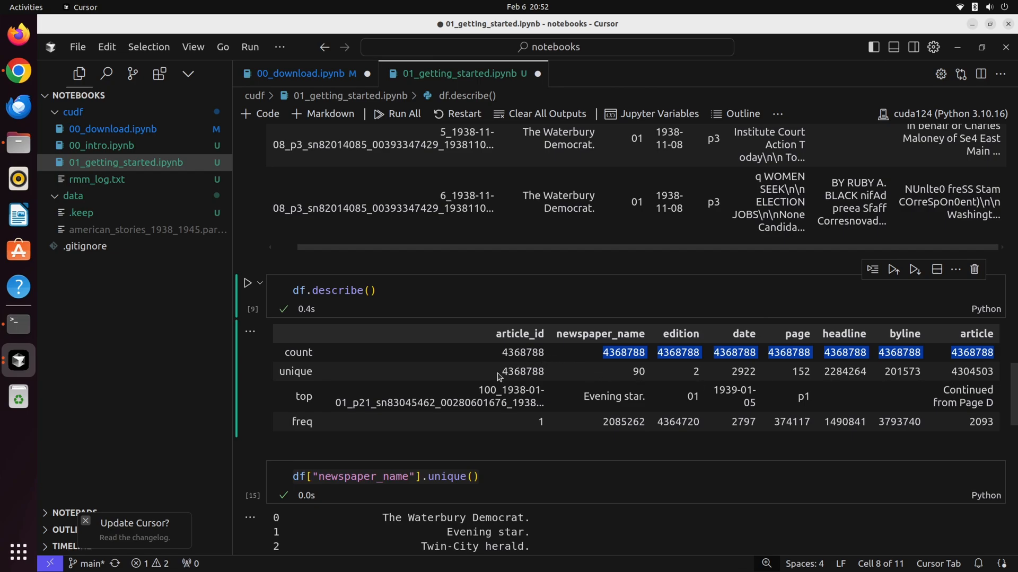
pyautogui.moveTo(575, 369)
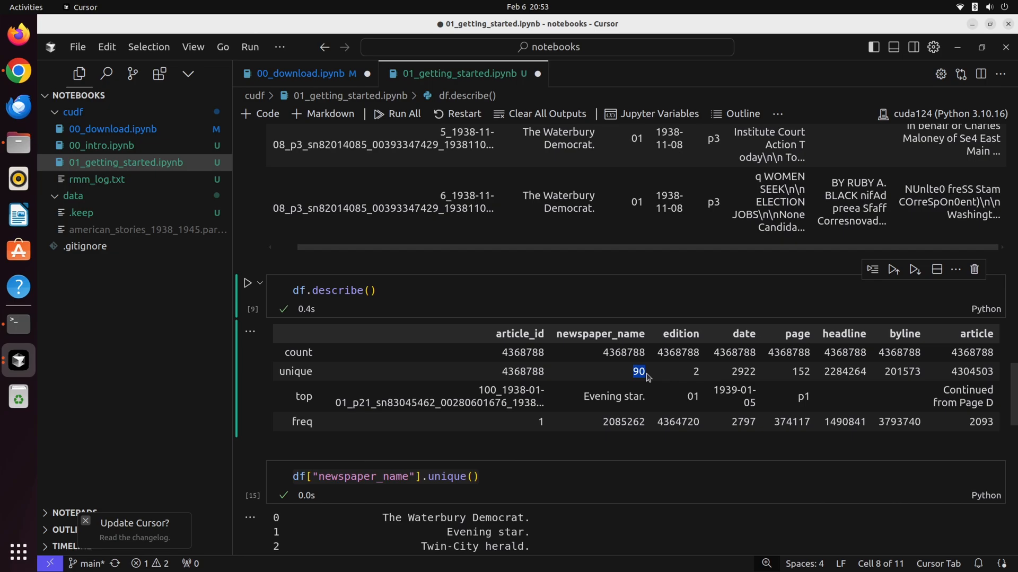
pyautogui.moveTo(567, 191)
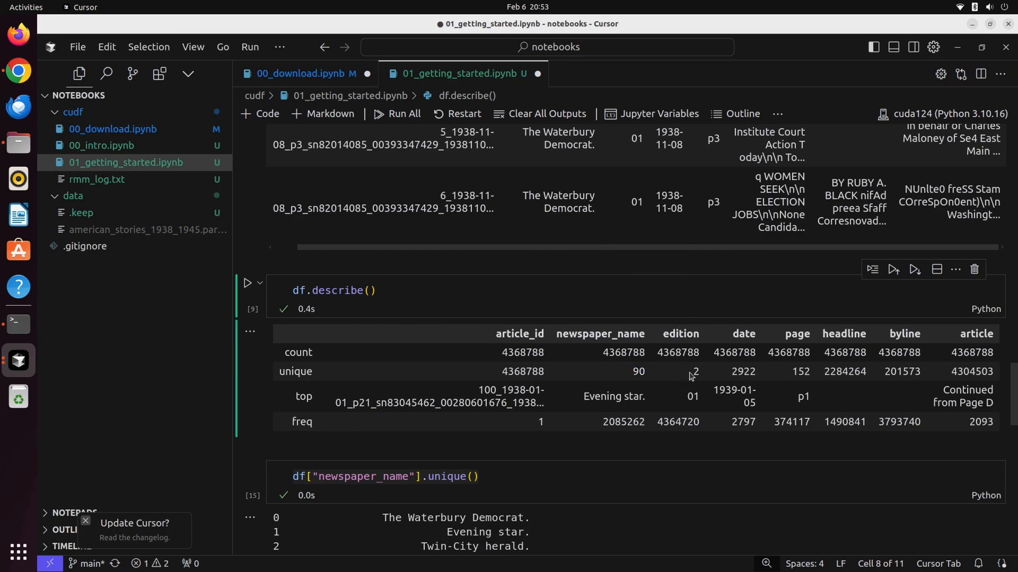
pyautogui.doubleClick(695, 371)
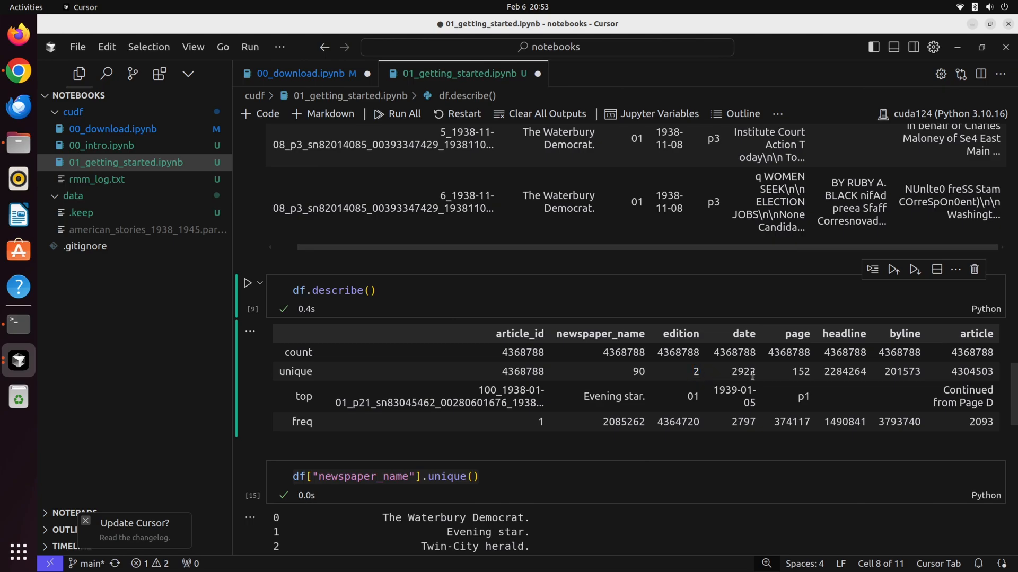
pyautogui.moveTo(731, 385)
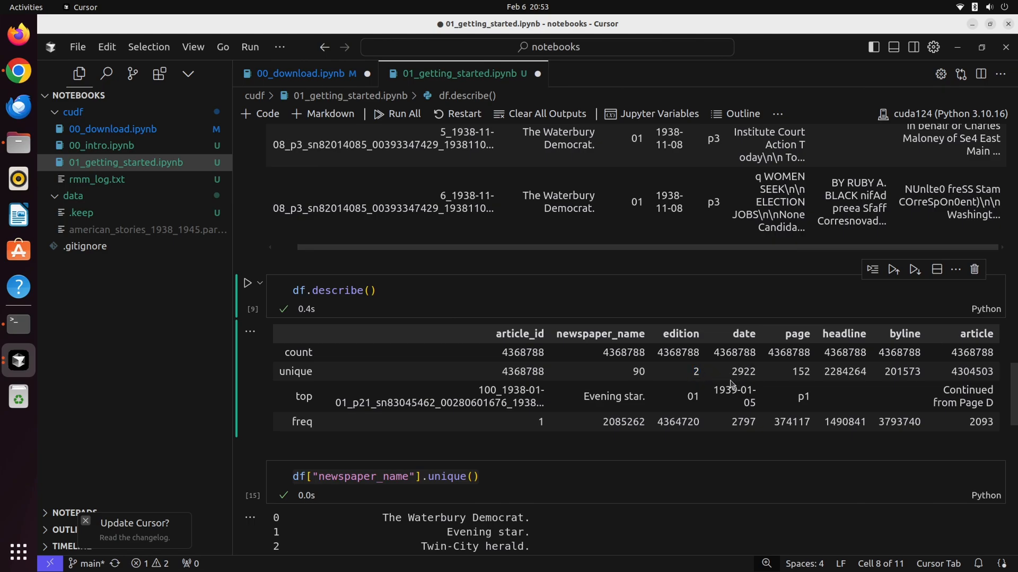
pyautogui.doubleClick(743, 371)
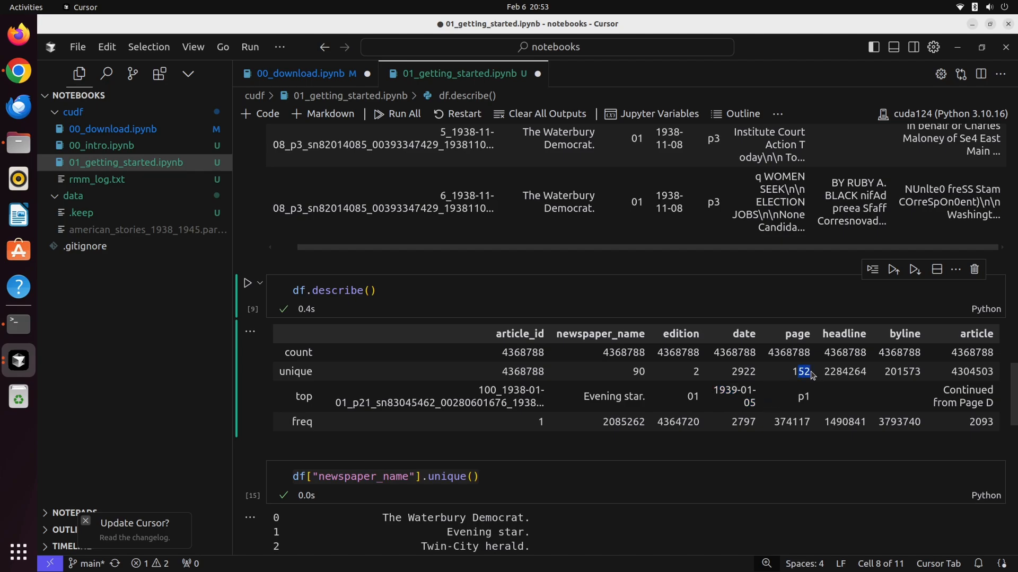
pyautogui.doubleClick(844, 371)
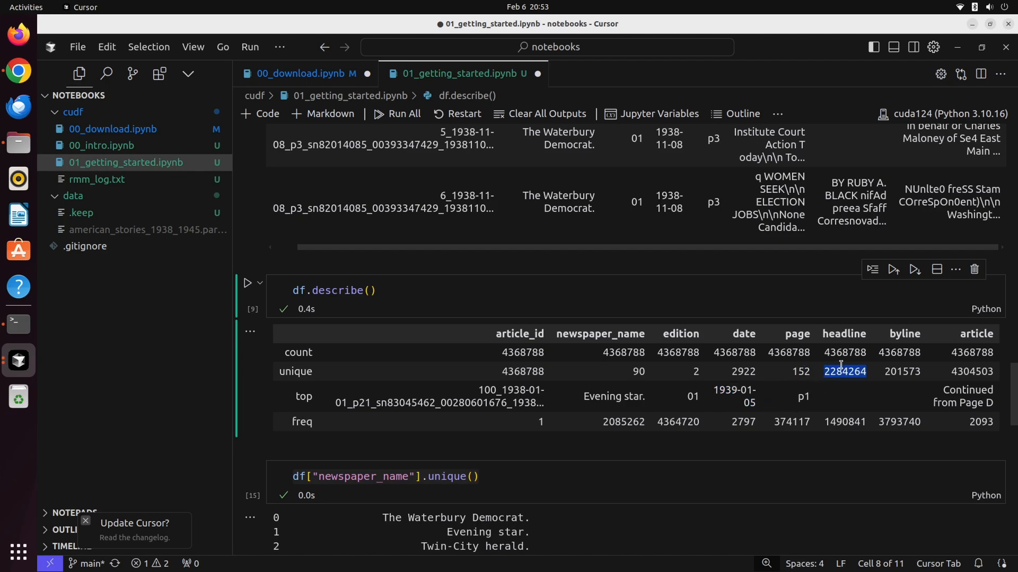
pyautogui.moveTo(855, 384)
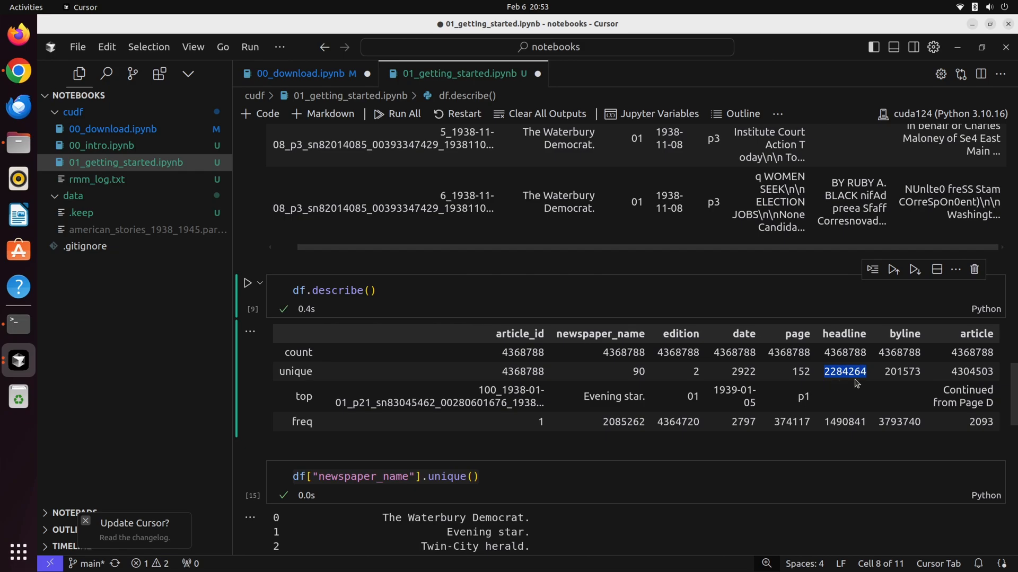
pyautogui.moveTo(884, 379)
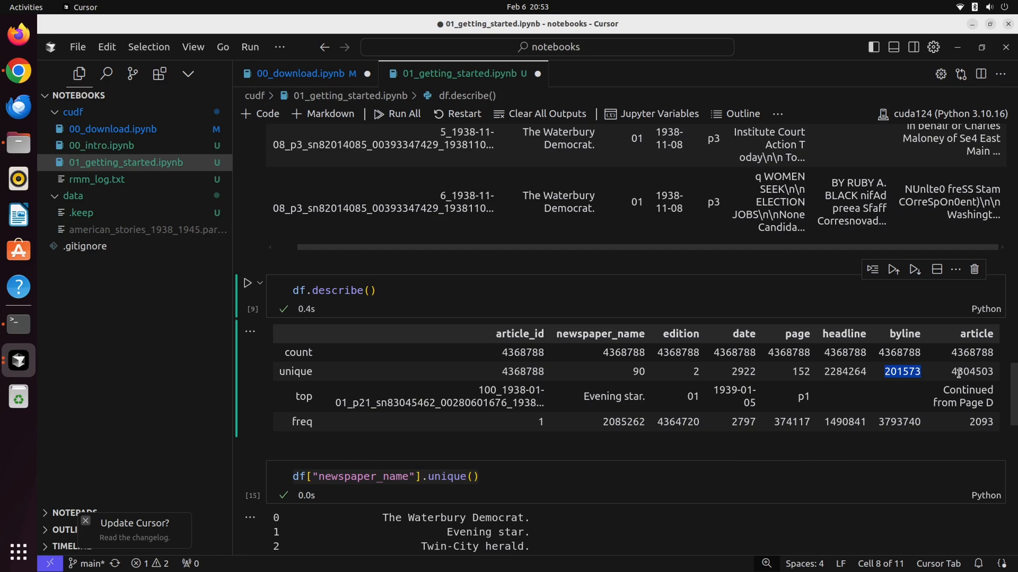
pyautogui.click(971, 371)
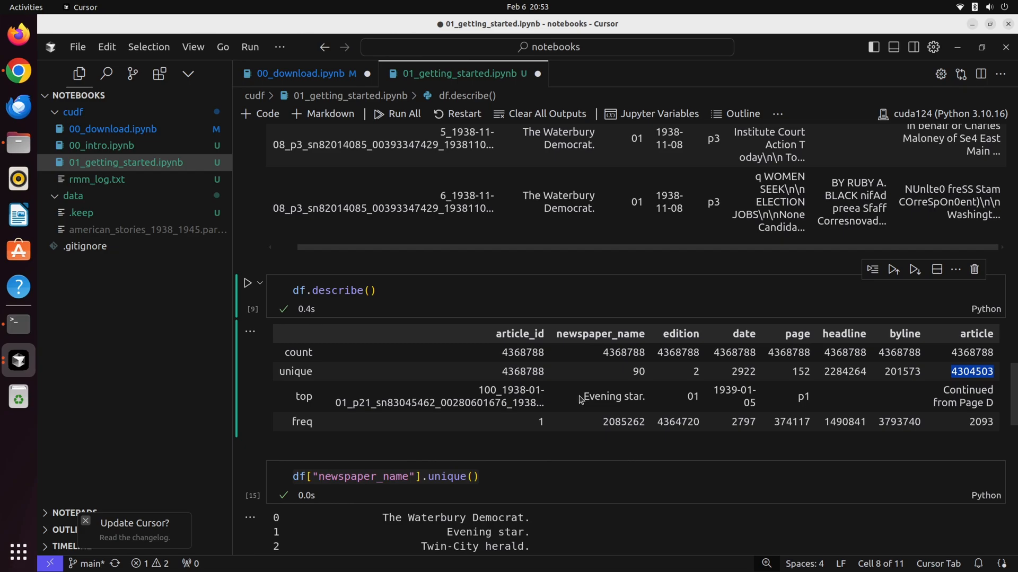
pyautogui.doubleClick(613, 397)
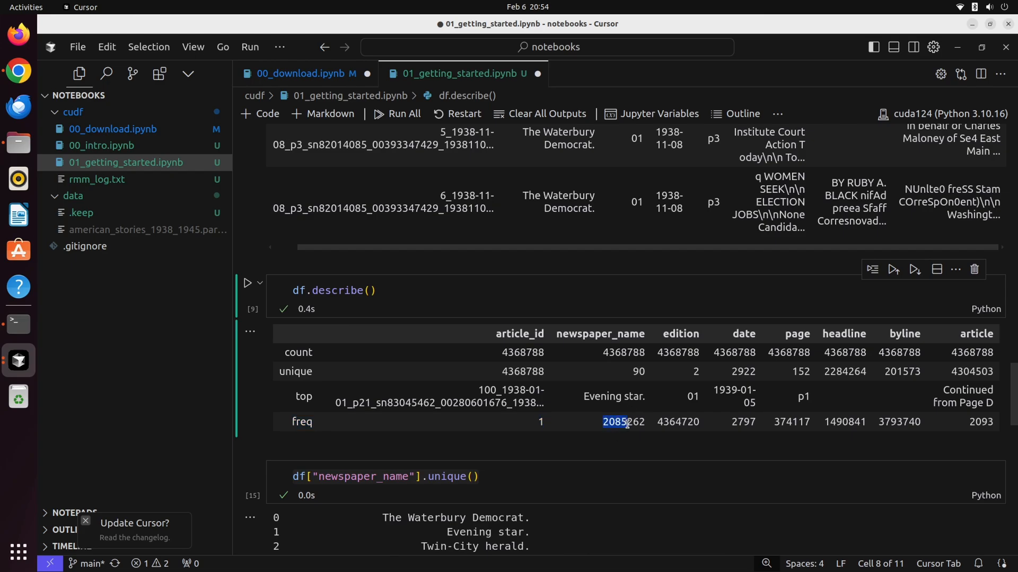
pyautogui.doubleClick(621, 422)
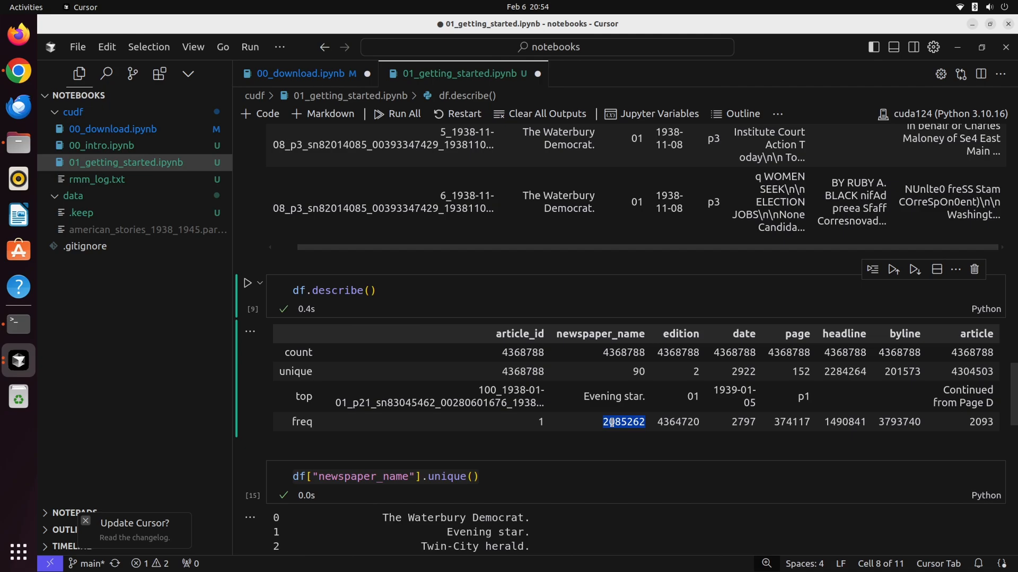
pyautogui.moveTo(658, 403)
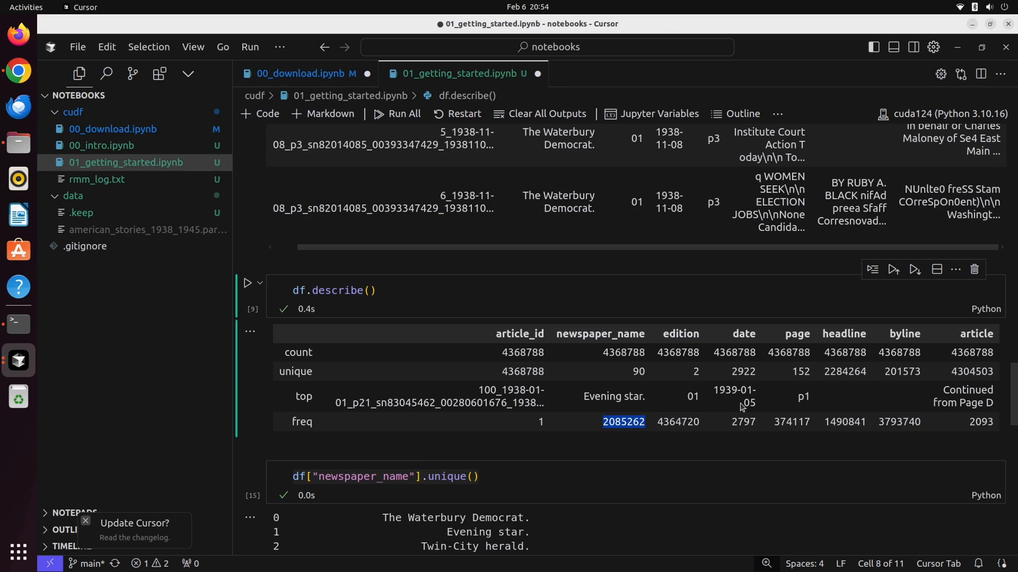
pyautogui.moveTo(785, 425)
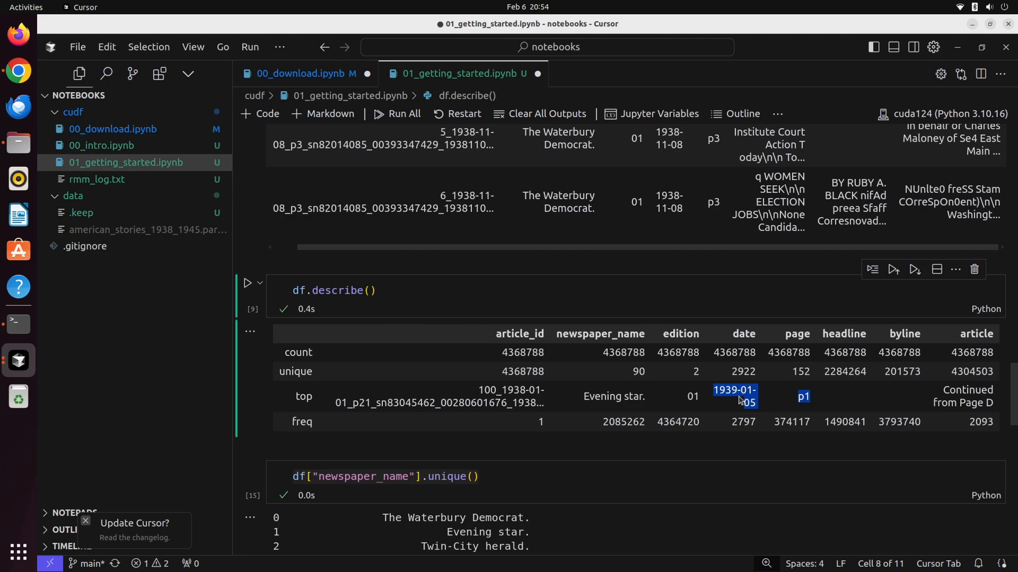
pyautogui.click(742, 421)
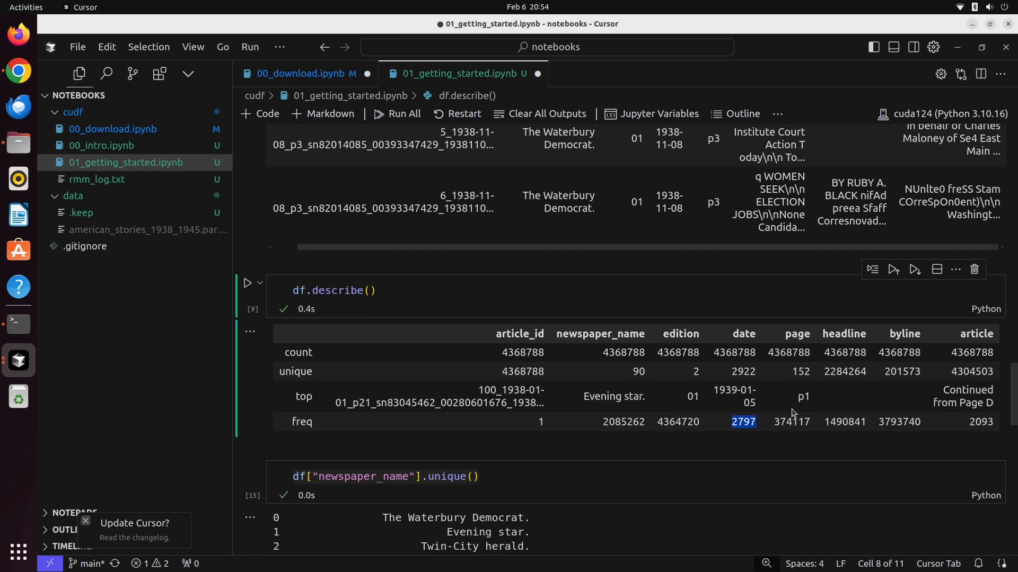
pyautogui.moveTo(704, 387)
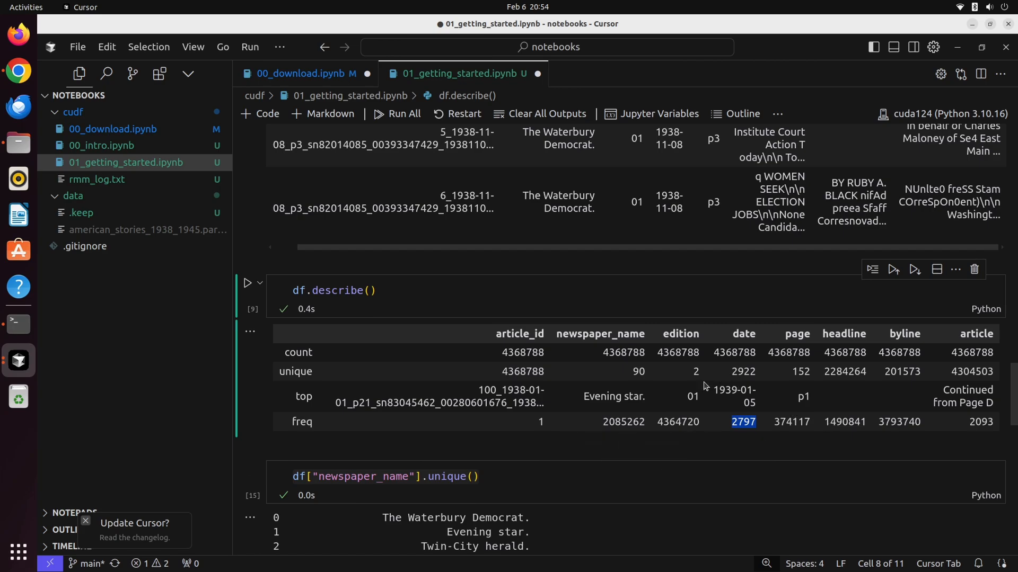
pyautogui.doubleClick(599, 334)
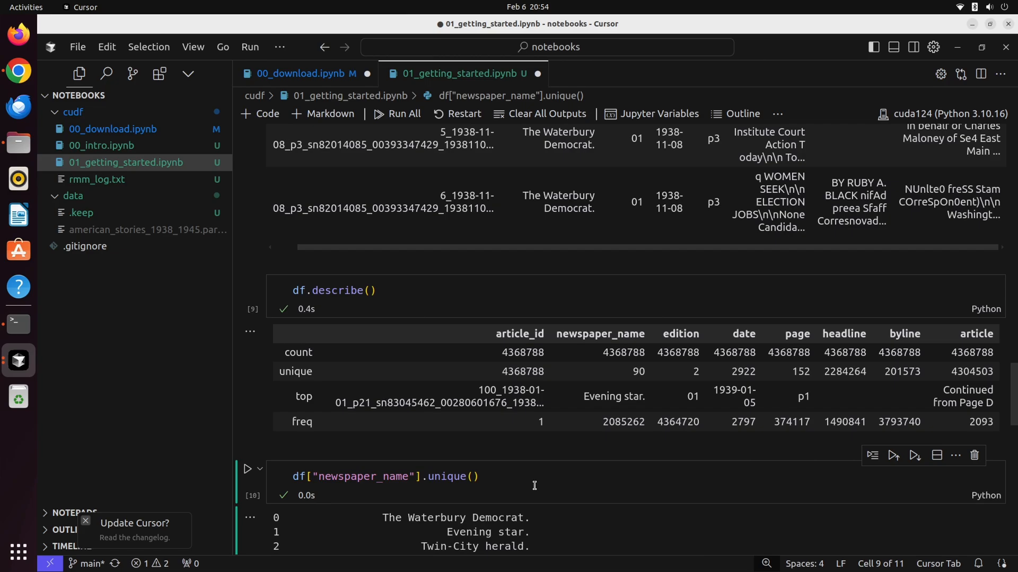
# Scroll down to the df["newspaper_name"].unique() output listing 90 titles.
pyautogui.scroll(-3)
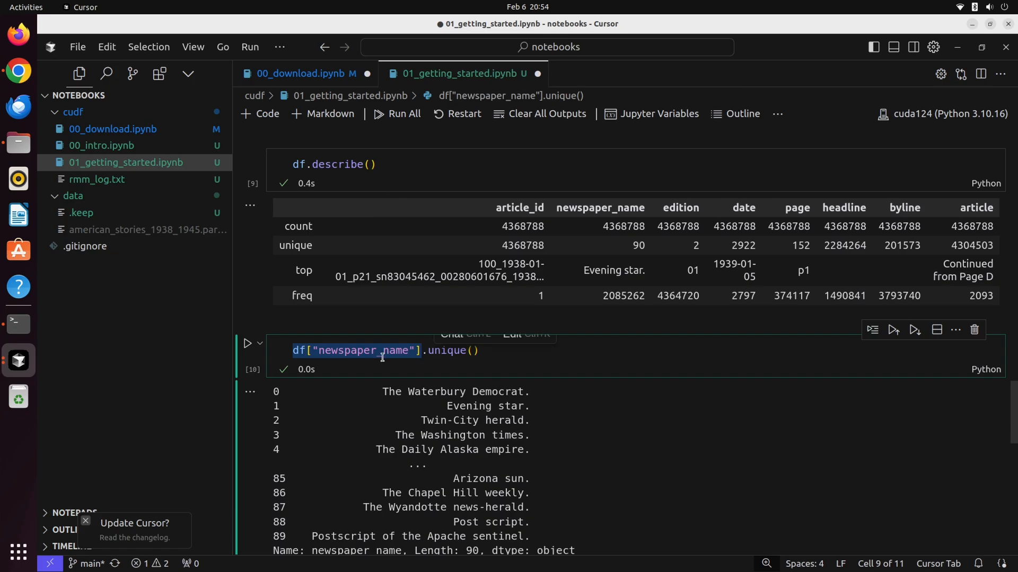
pyautogui.moveTo(379, 338)
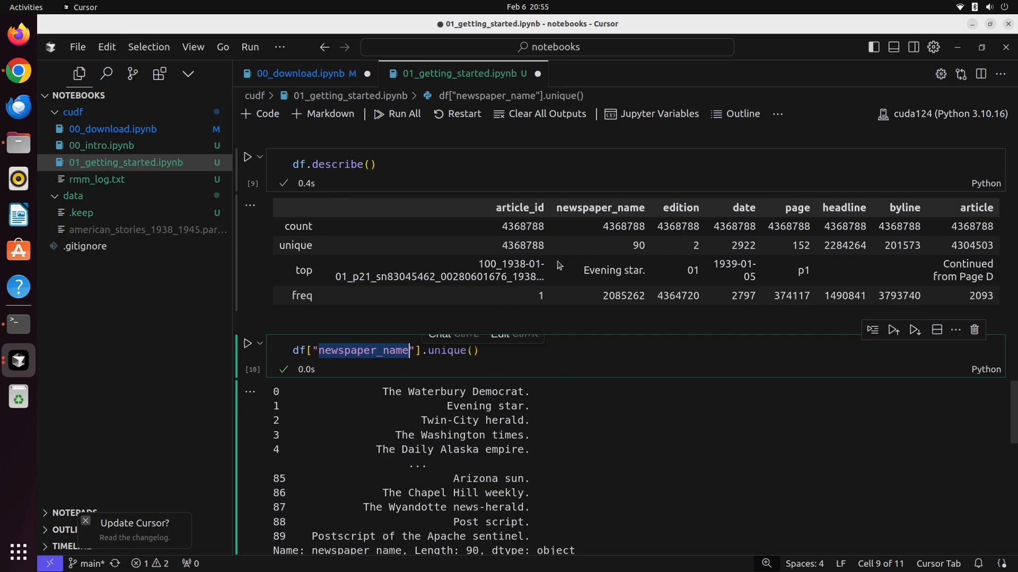
pyautogui.moveTo(447, 388)
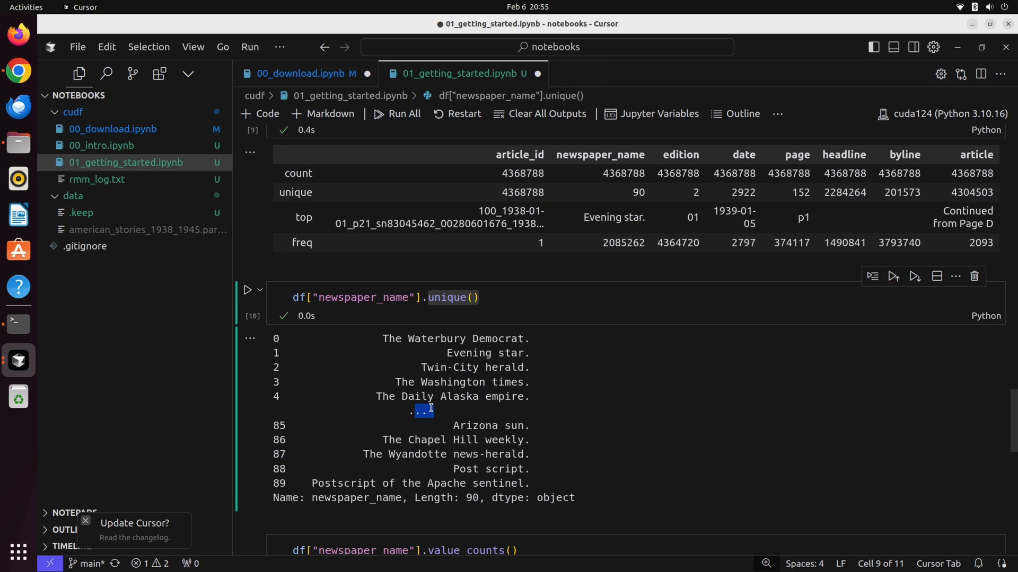
pyautogui.moveTo(479, 369)
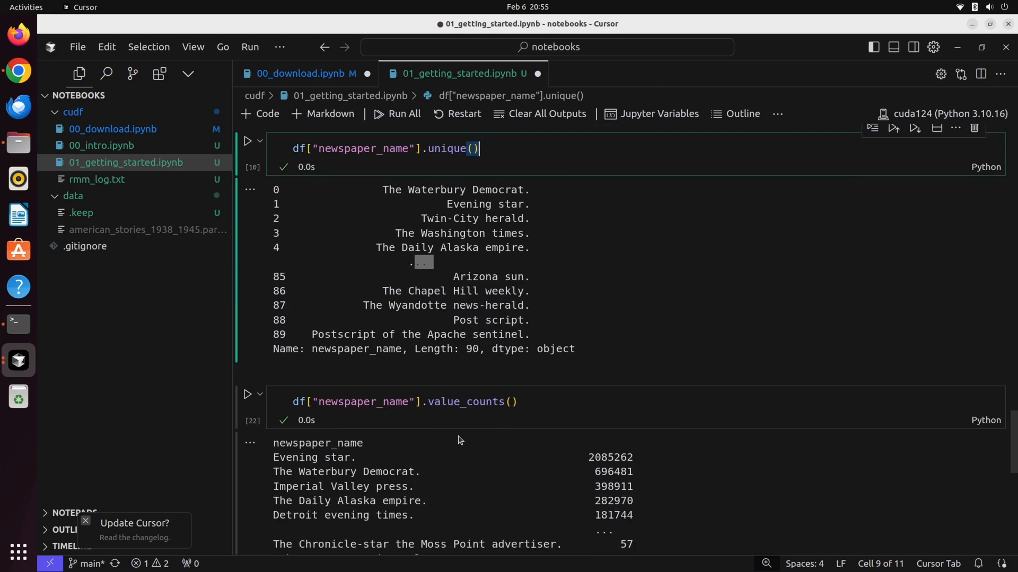
pyautogui.moveTo(448, 427)
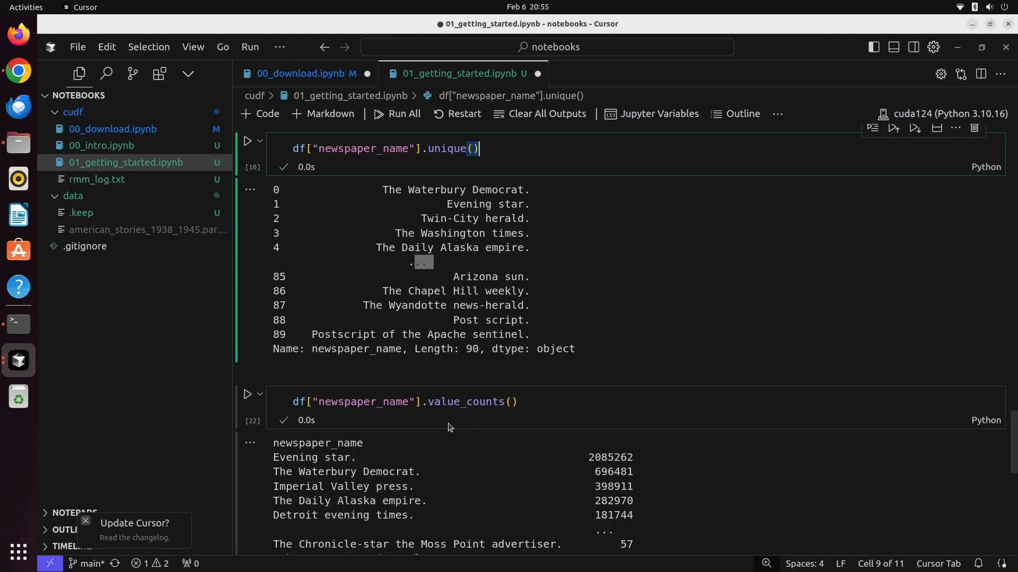
# Scroll through the newspaper value counts led by Evening star, then select newspaper_name in the query.
pyautogui.scroll(-3)
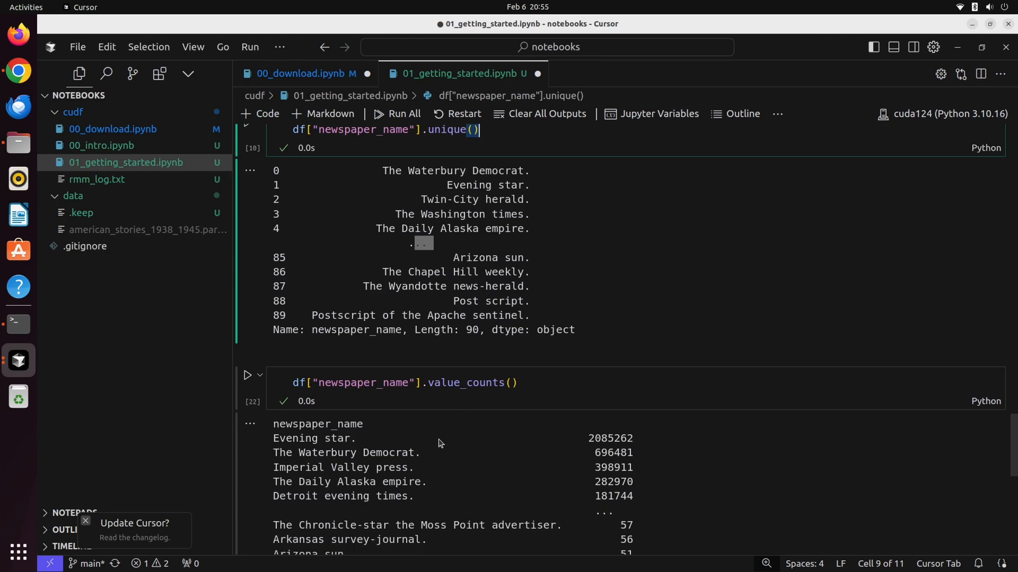
pyautogui.scroll(-3)
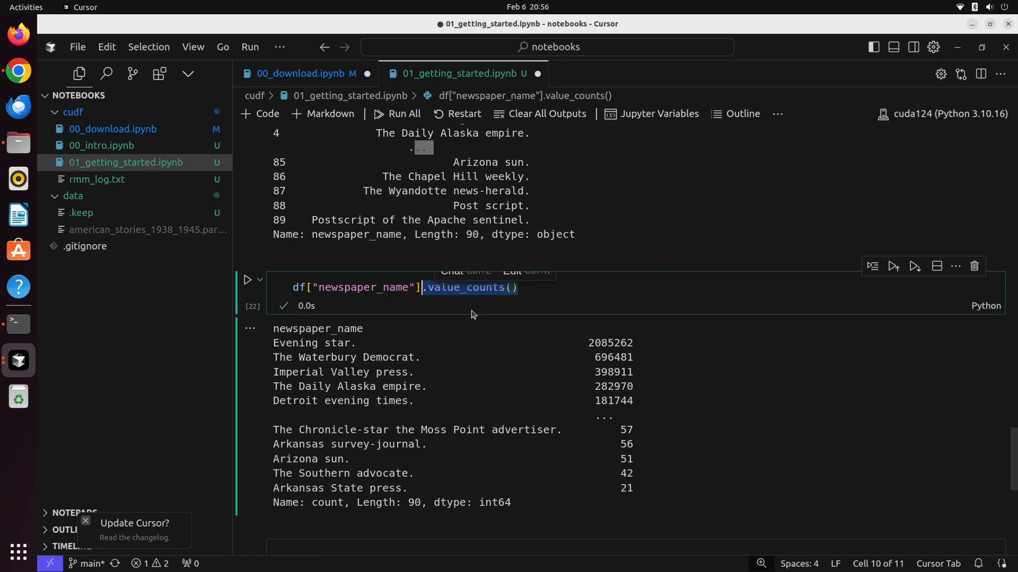
pyautogui.moveTo(539, 351)
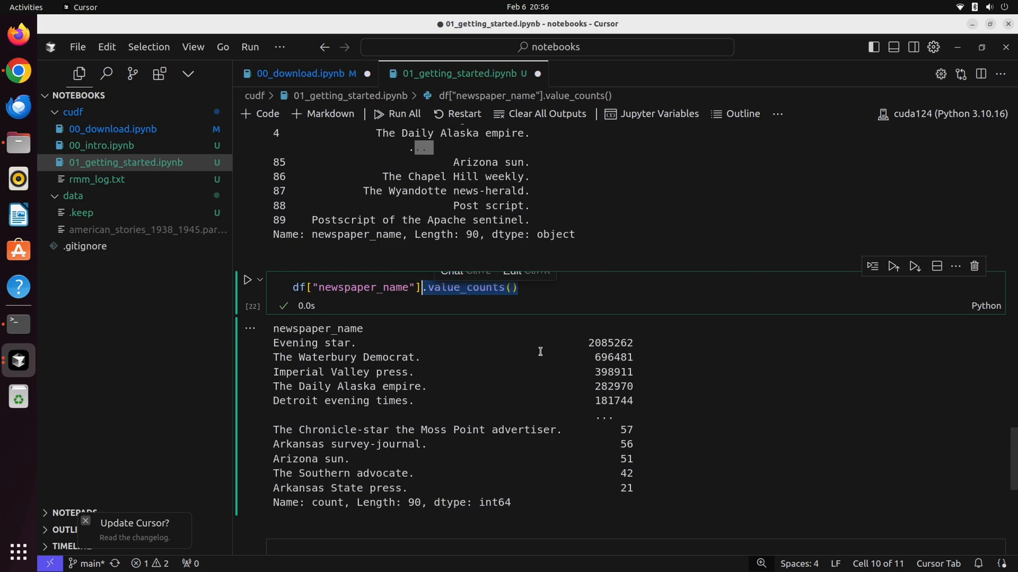
pyautogui.moveTo(567, 351)
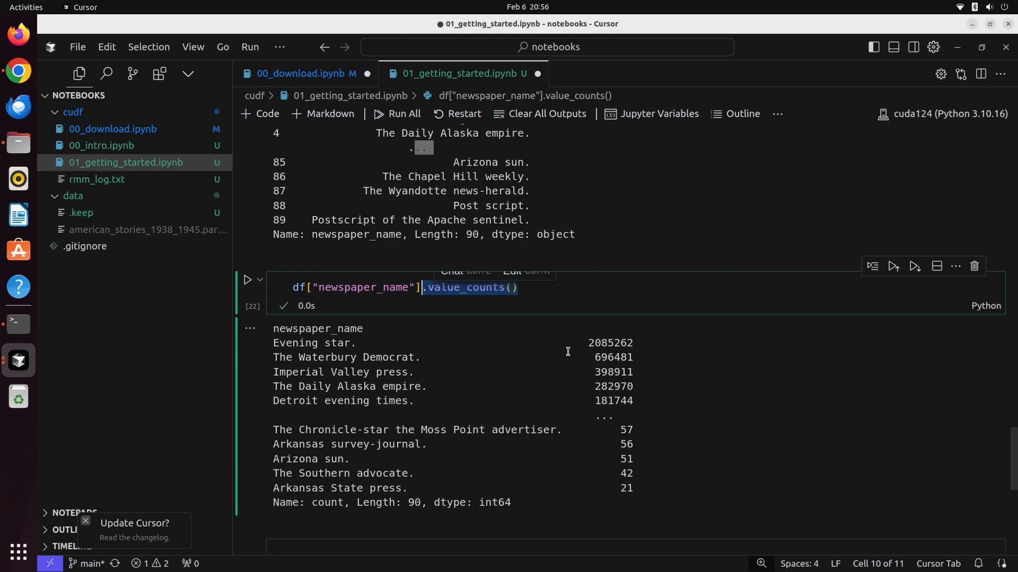
pyautogui.moveTo(528, 366)
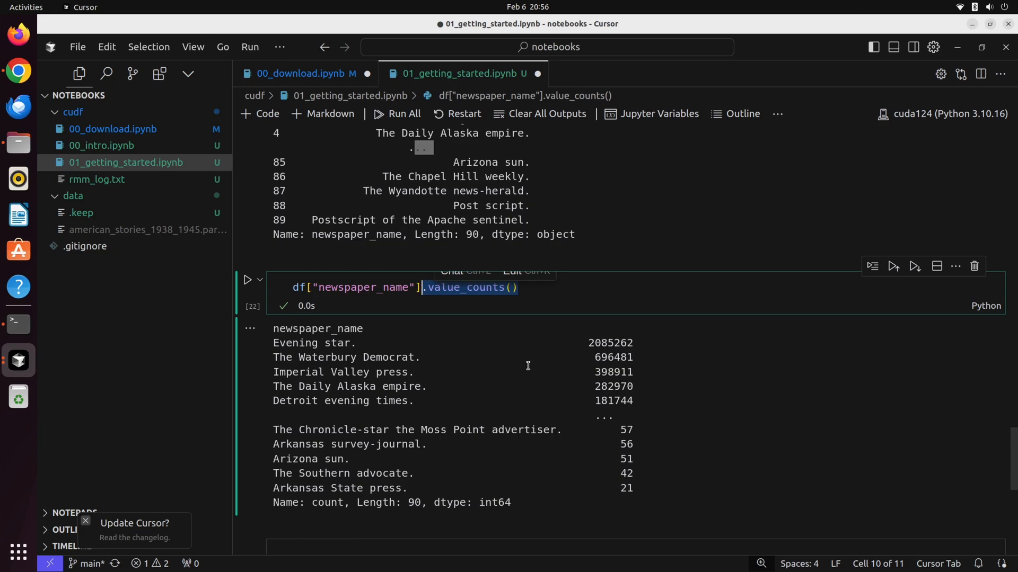
pyautogui.click(370, 287)
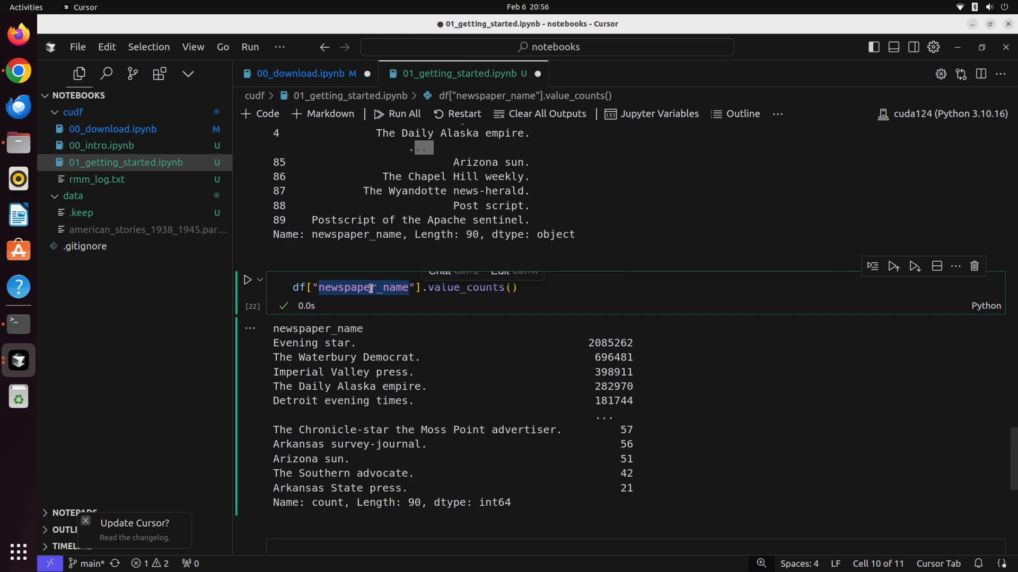
# Type 'article' in place of newspaper_name in the value_counts query.
pyautogui.write('article')
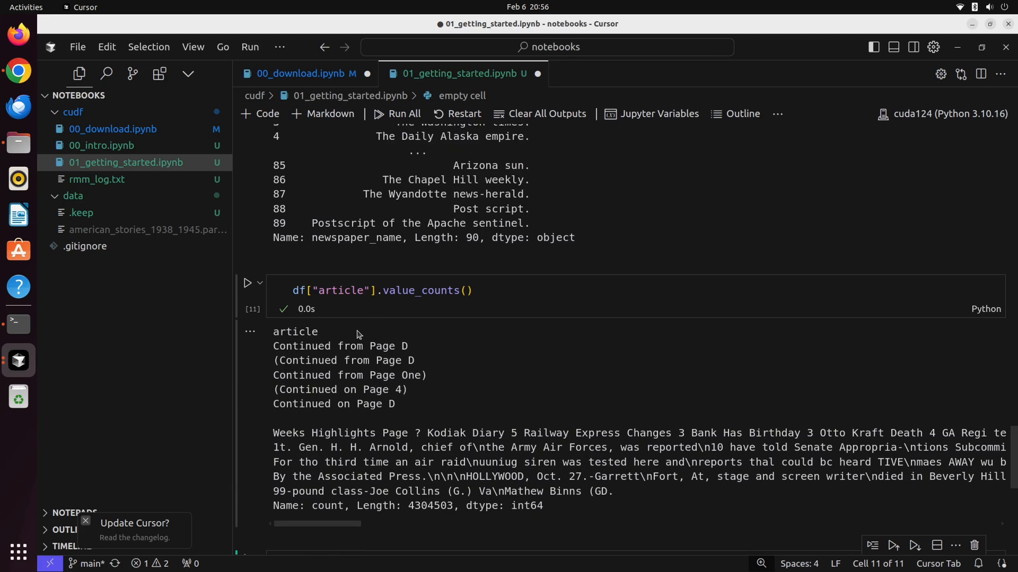
pyautogui.moveTo(269, 326)
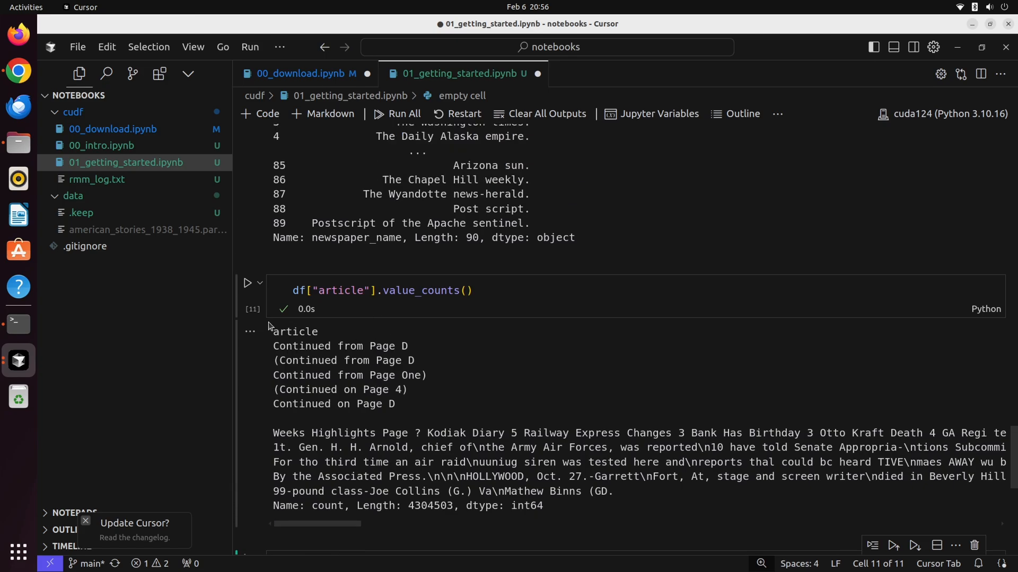